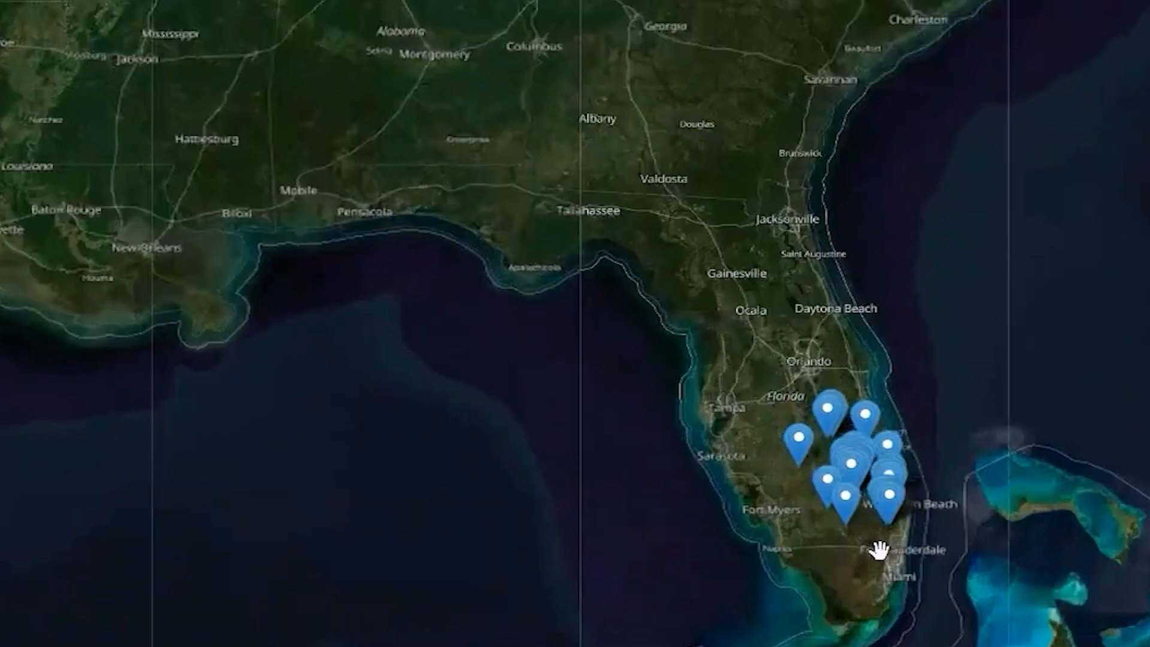
# Glance at the GeoJSON locations data file, then return to the markercluster repository.
pyautogui.scroll(-3)
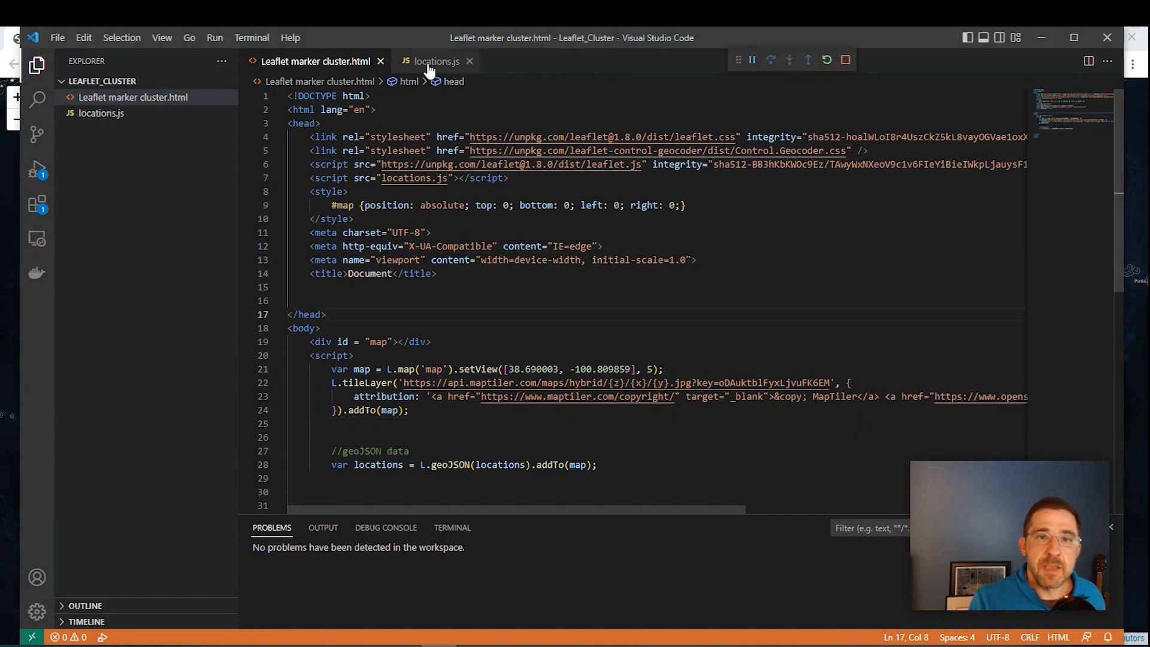
pyautogui.click(435, 61)
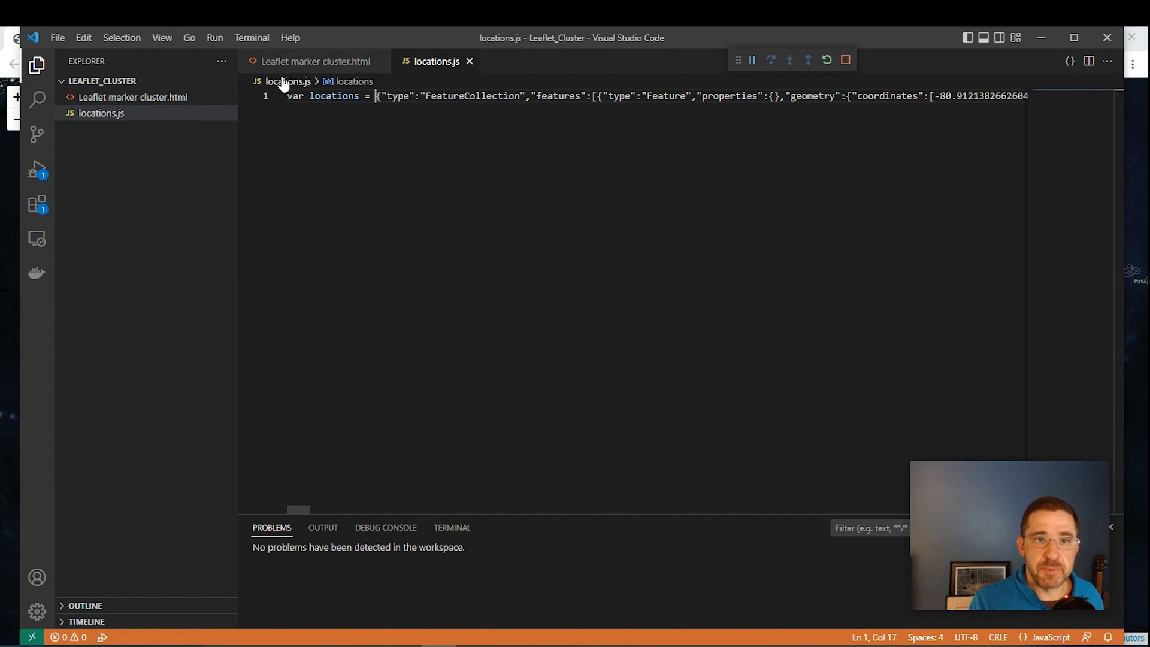
pyautogui.click(316, 61)
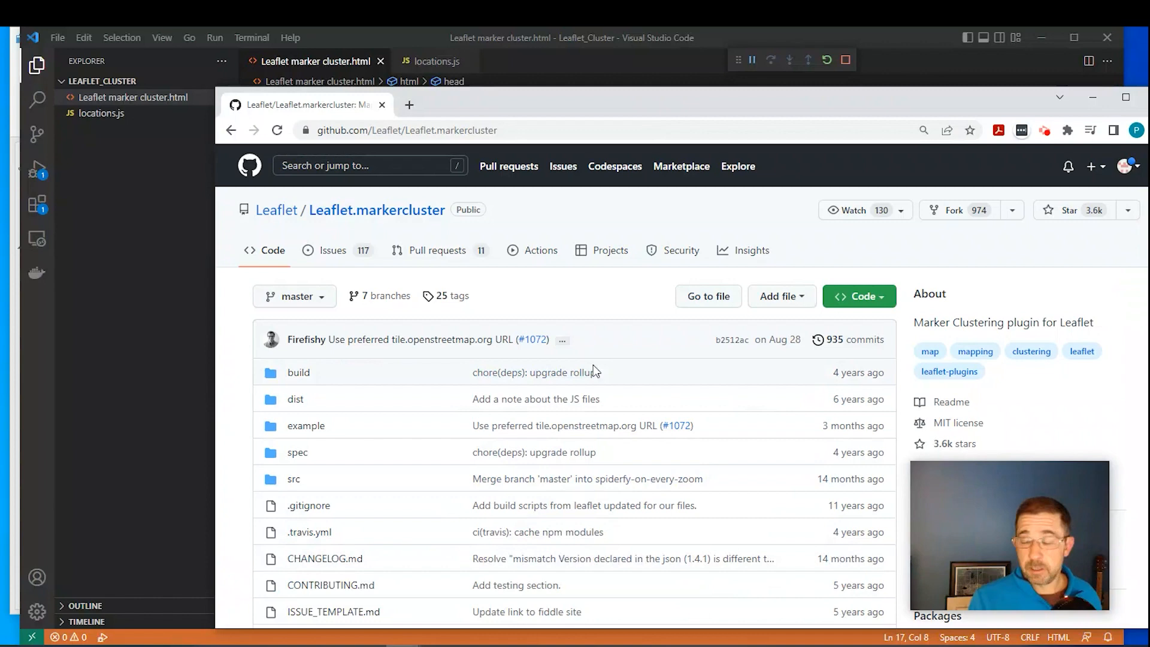
pyautogui.moveTo(569, 101)
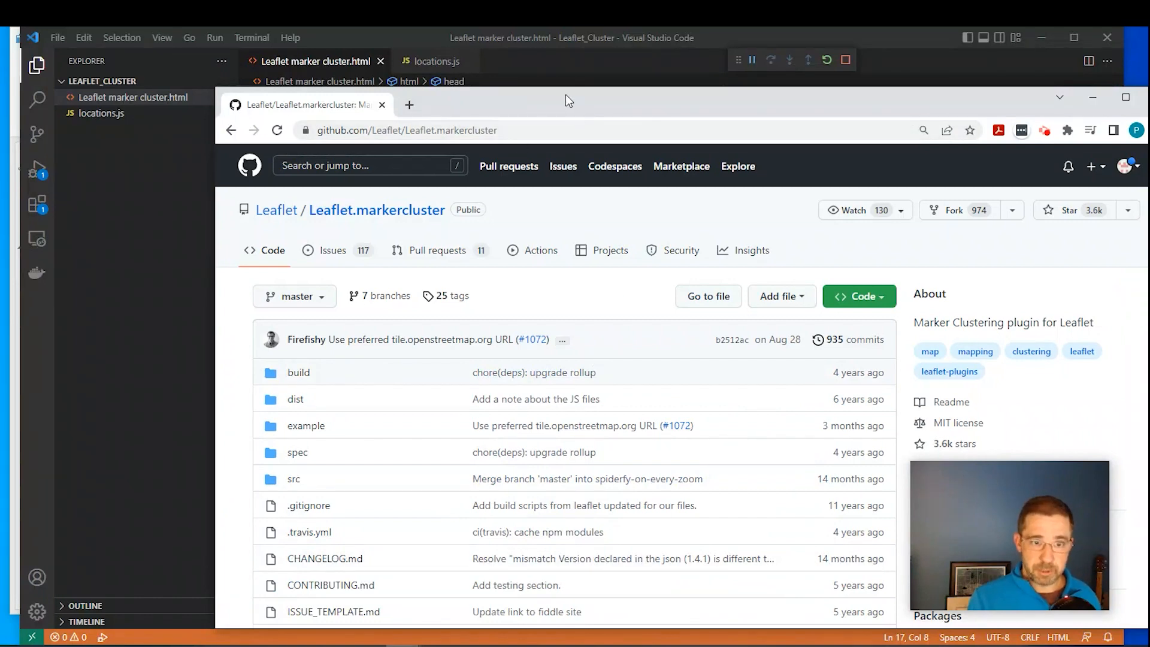
# Scroll the README down to 'Using the plugin' and its Download v1.4.1 link.
pyautogui.scroll(-3)
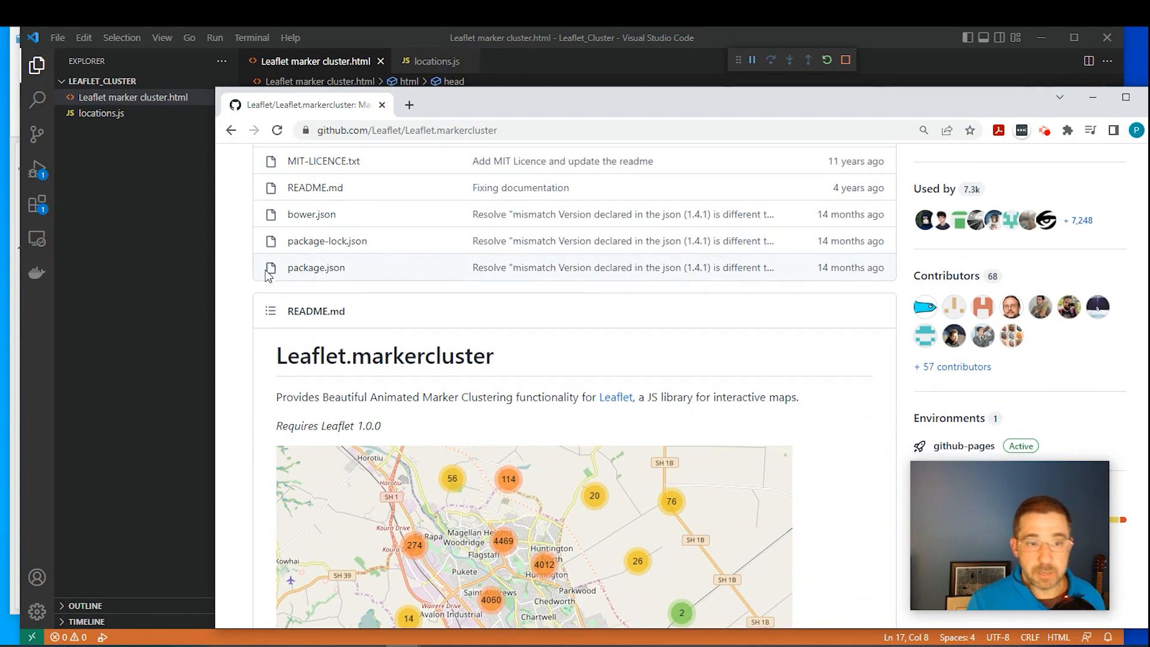
pyautogui.scroll(-3)
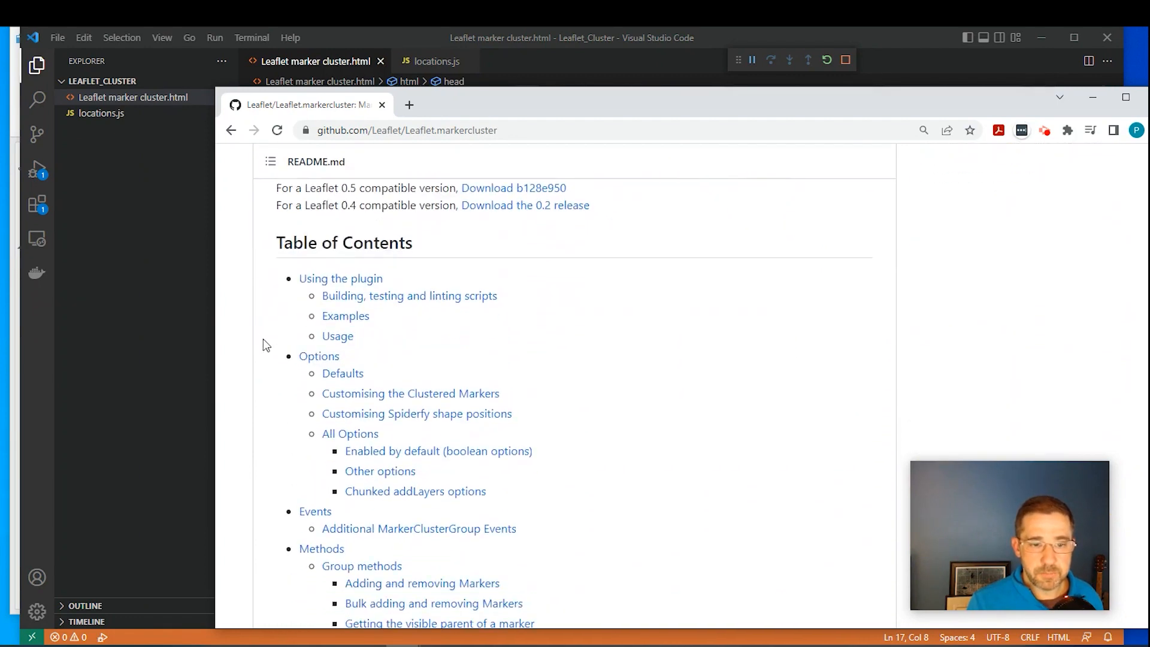
pyautogui.scroll(-3)
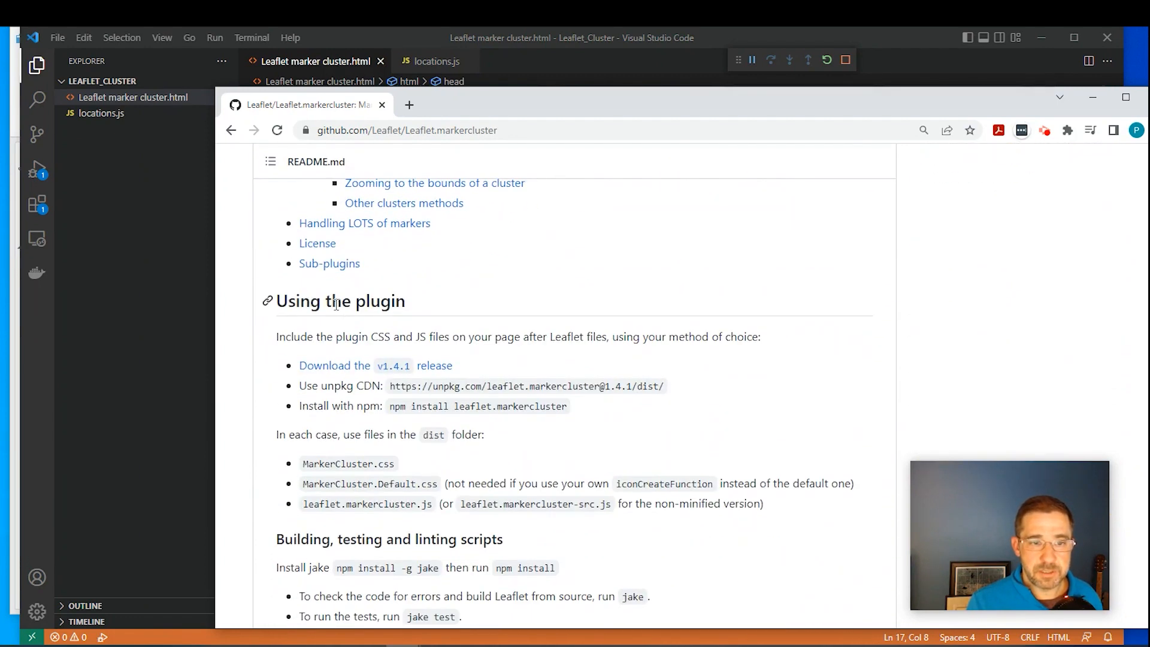
pyautogui.moveTo(394, 370)
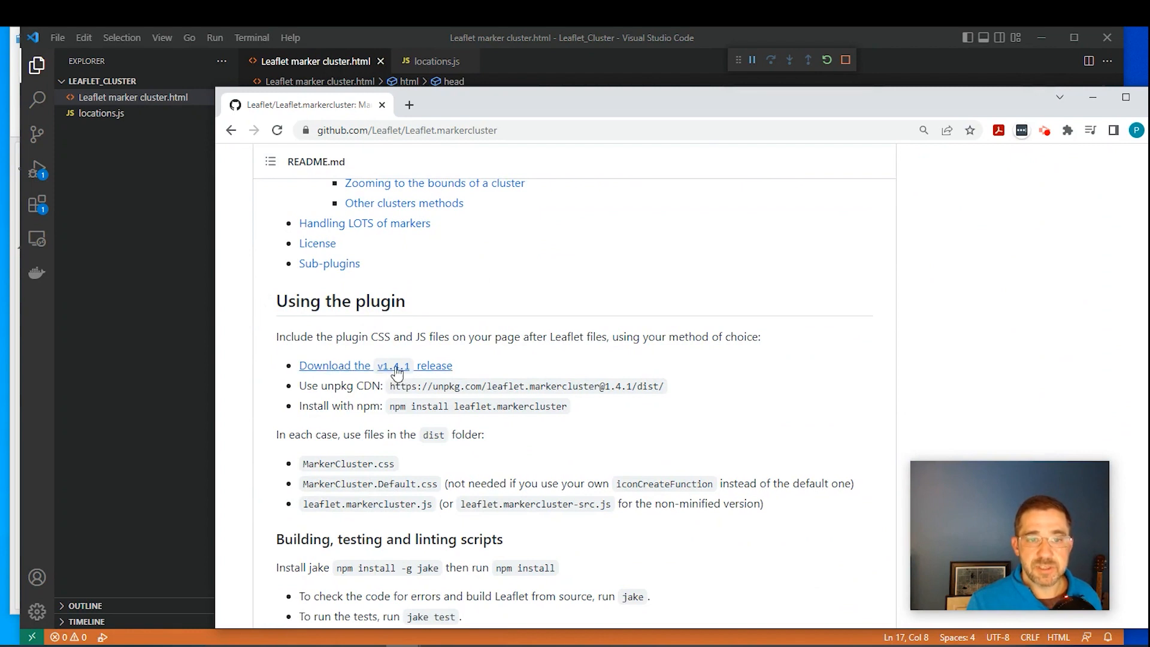
pyautogui.moveTo(393, 366)
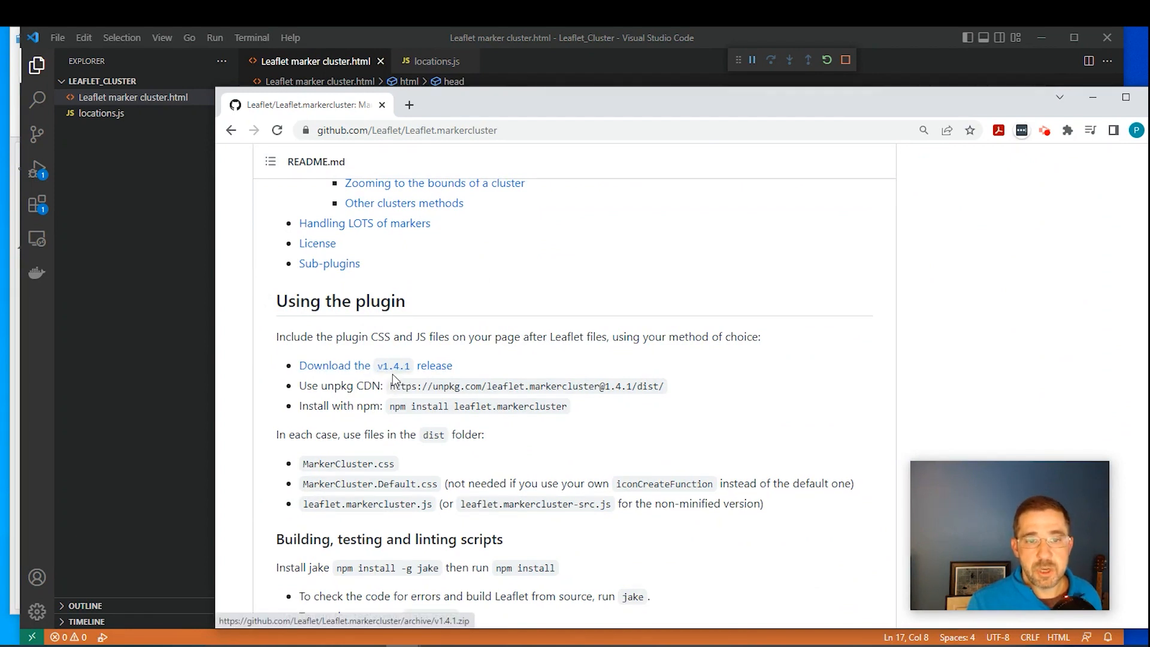
pyautogui.moveTo(394, 365)
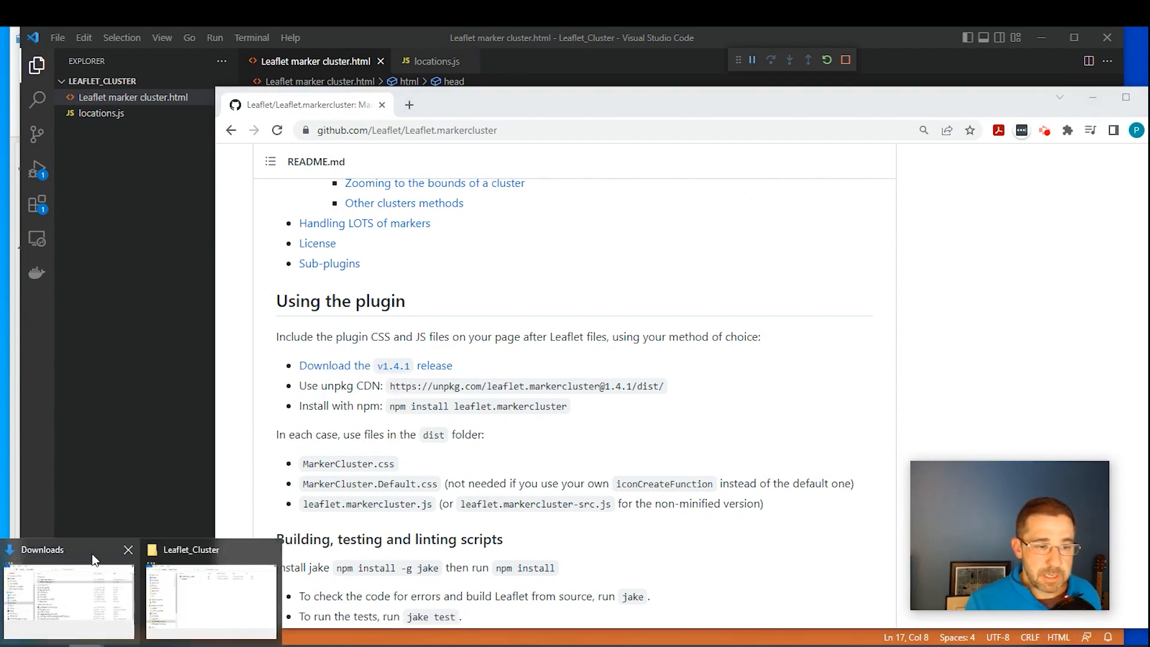
# Copy the extracted Leaflet.markercluster-1.4.1 folder from Downloads and paste it into Leaflet_Cluster.
pyautogui.click(68, 594)
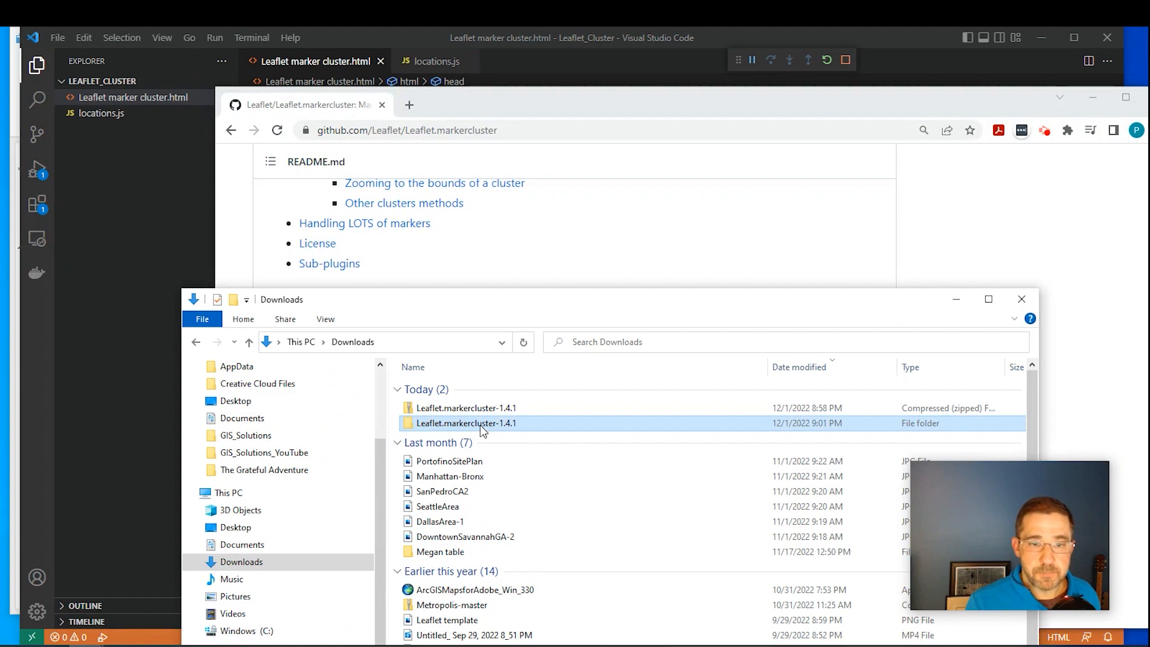
pyautogui.rightClick(466, 424)
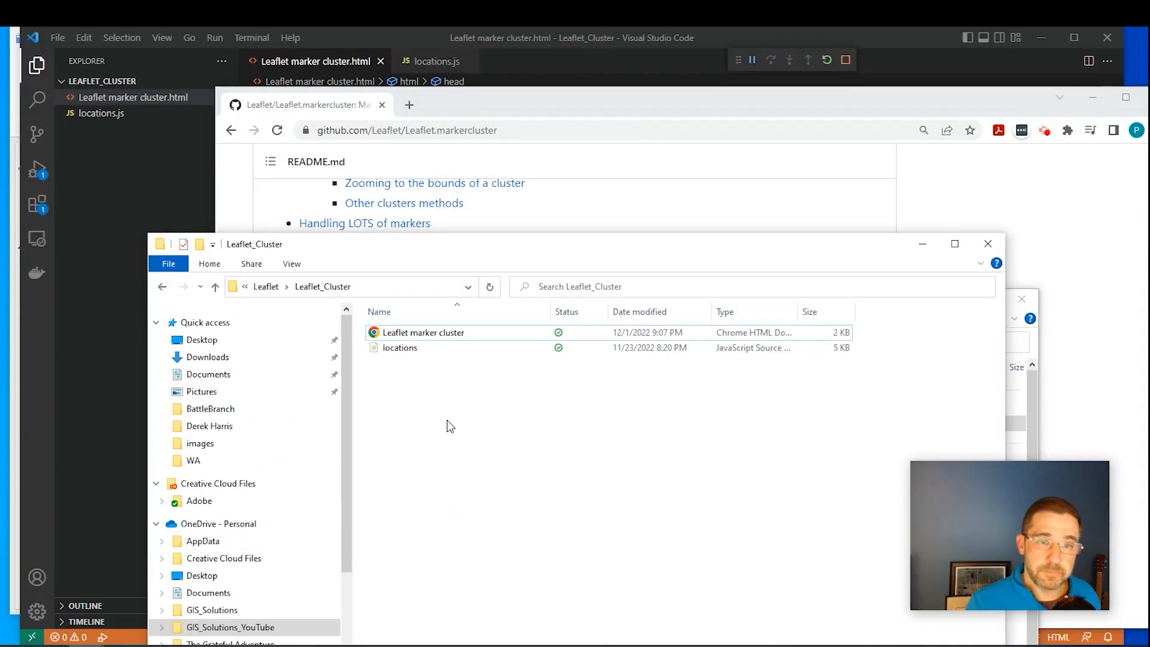
pyautogui.rightClick(451, 425)
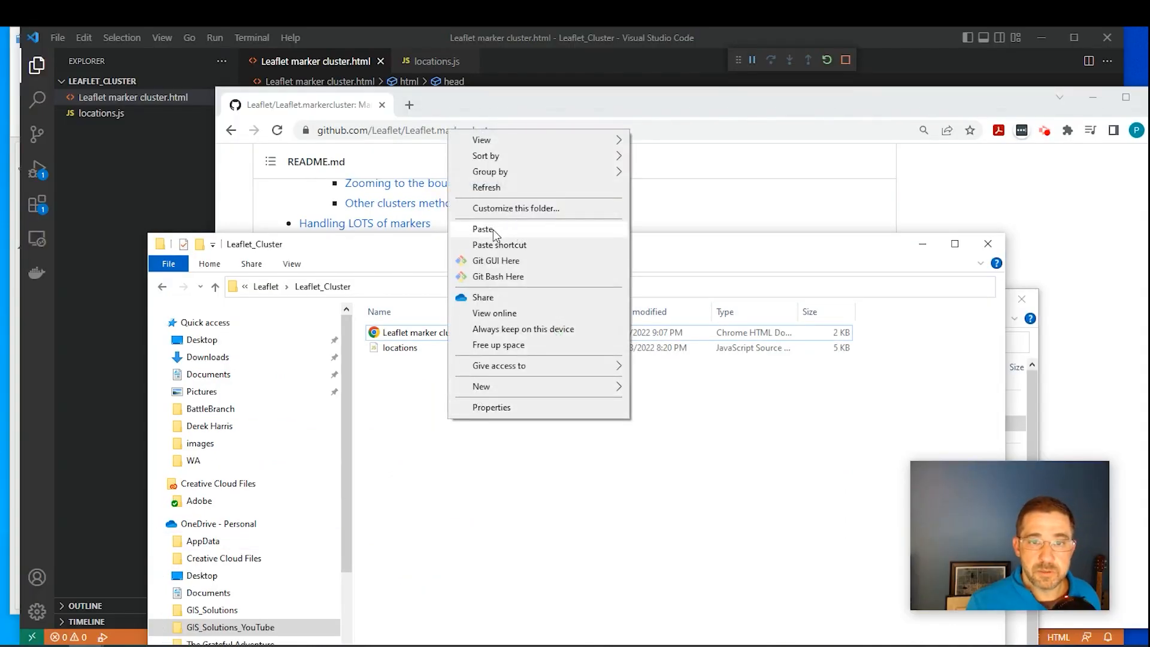
pyautogui.click(483, 229)
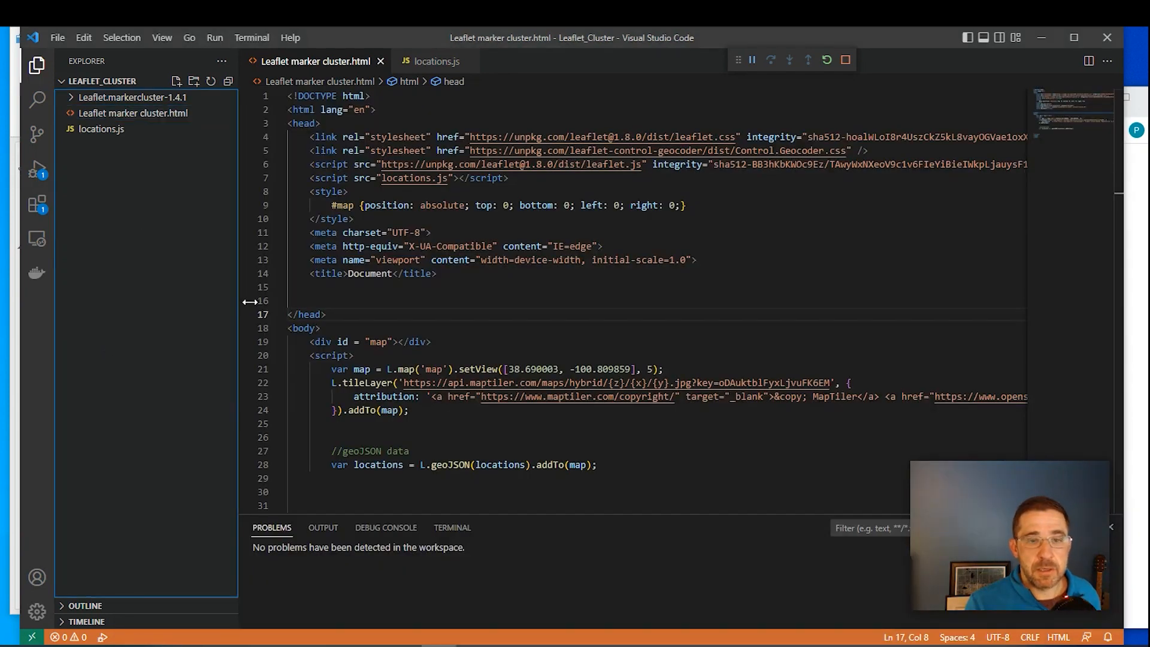
pyautogui.moveTo(143, 101)
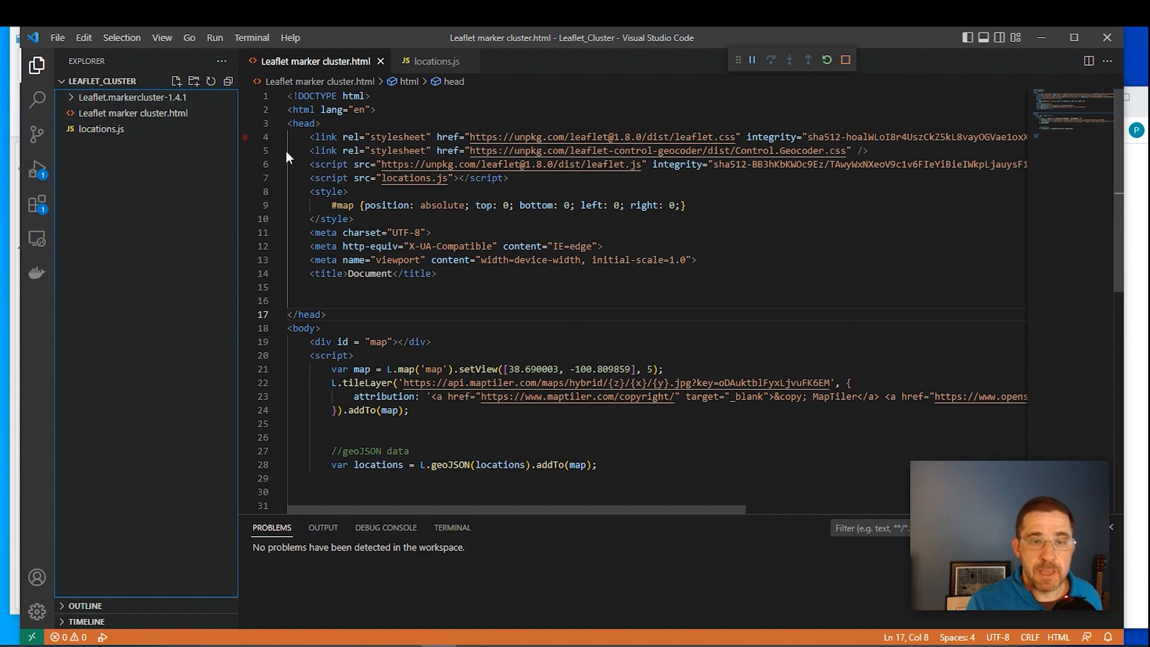
pyautogui.moveTo(522, 264)
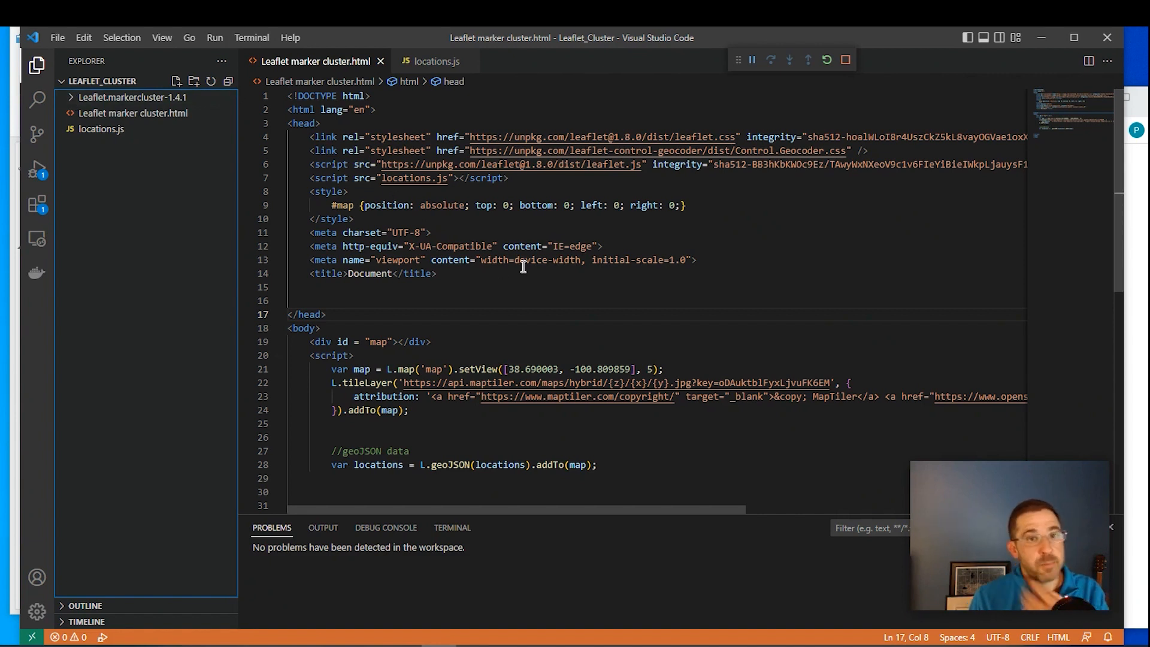
pyautogui.moveTo(566, 192)
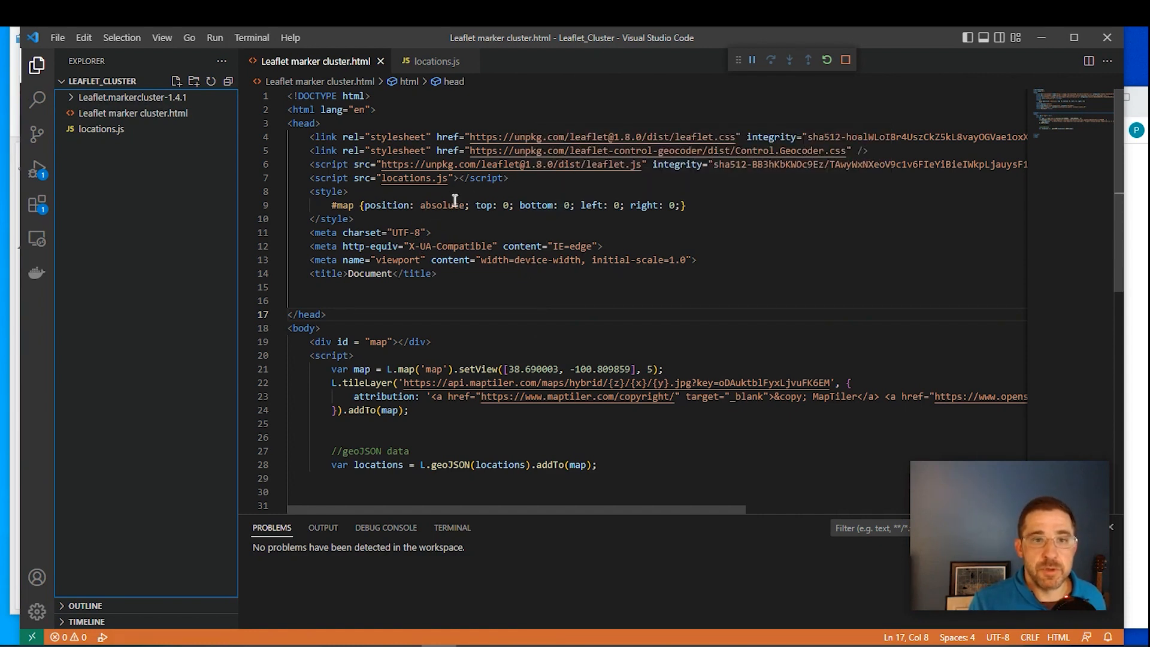
# Add stylesheet links to dist/MarkerCluster.css and MarkerCluster.Default.css using their relative paths.
pyautogui.click(311, 178)
pyautogui.write('<link rel="stylesheet" href="http" />')
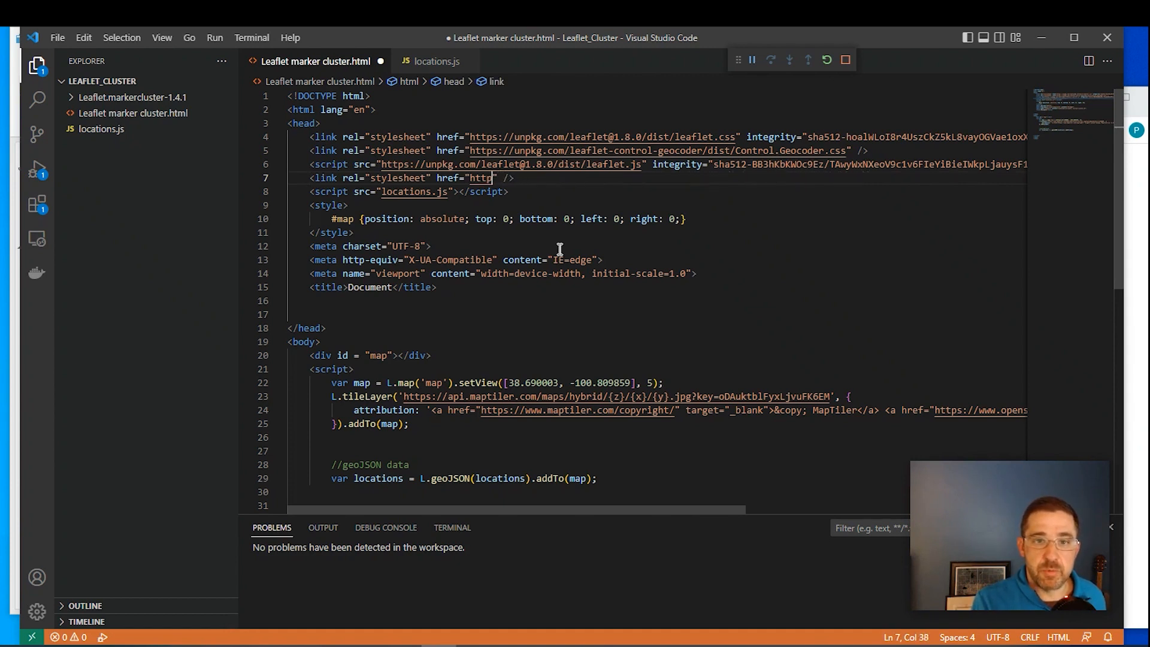
pyautogui.press('Backspace')
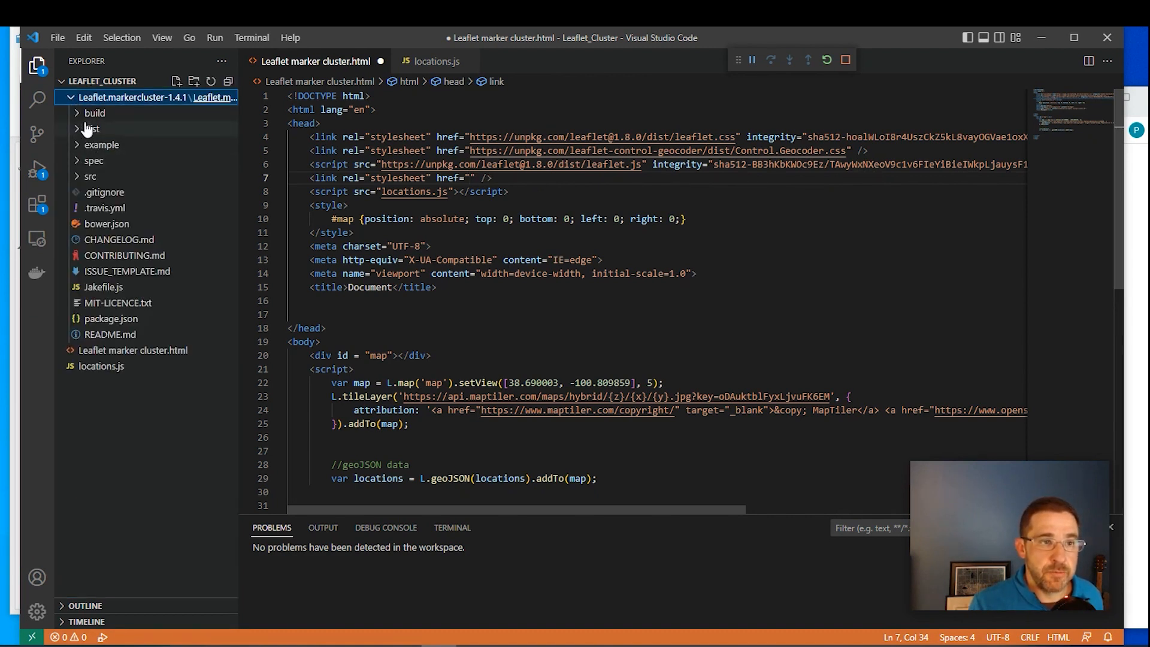
pyautogui.moveTo(94, 128)
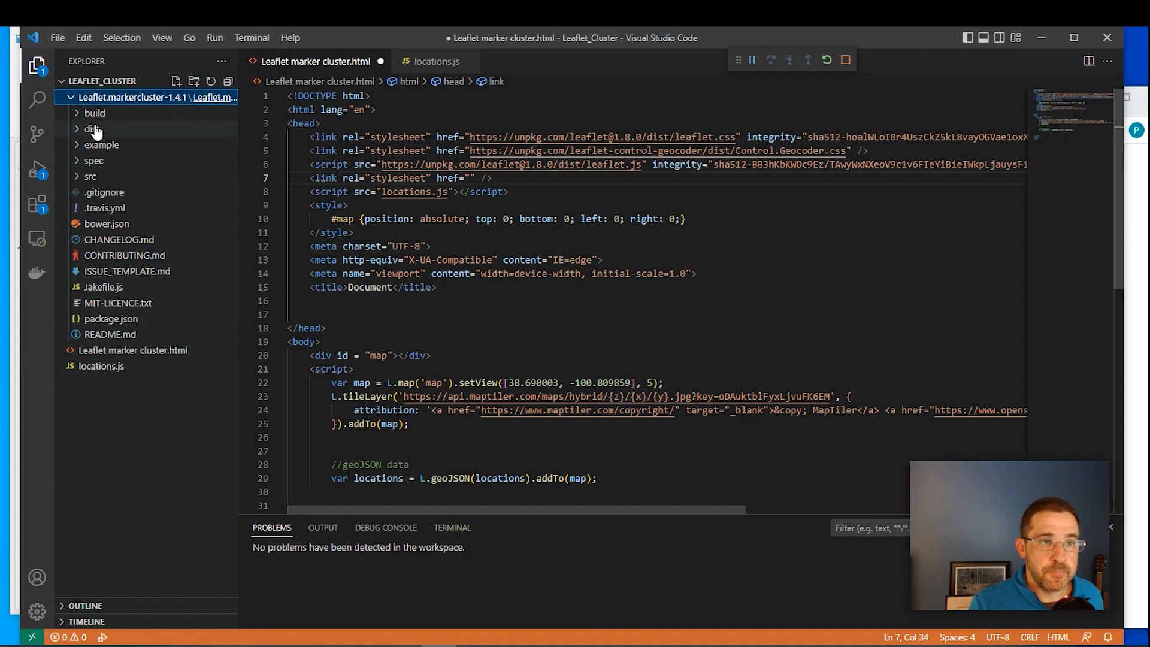
pyautogui.click(91, 129)
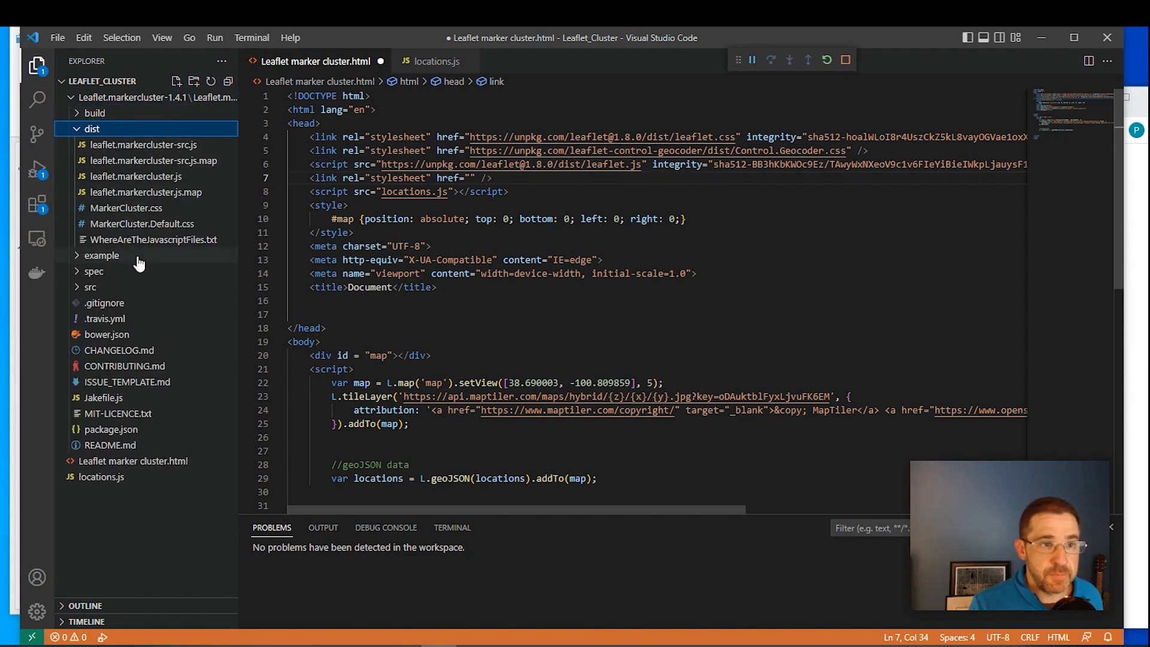
pyautogui.moveTo(165, 259)
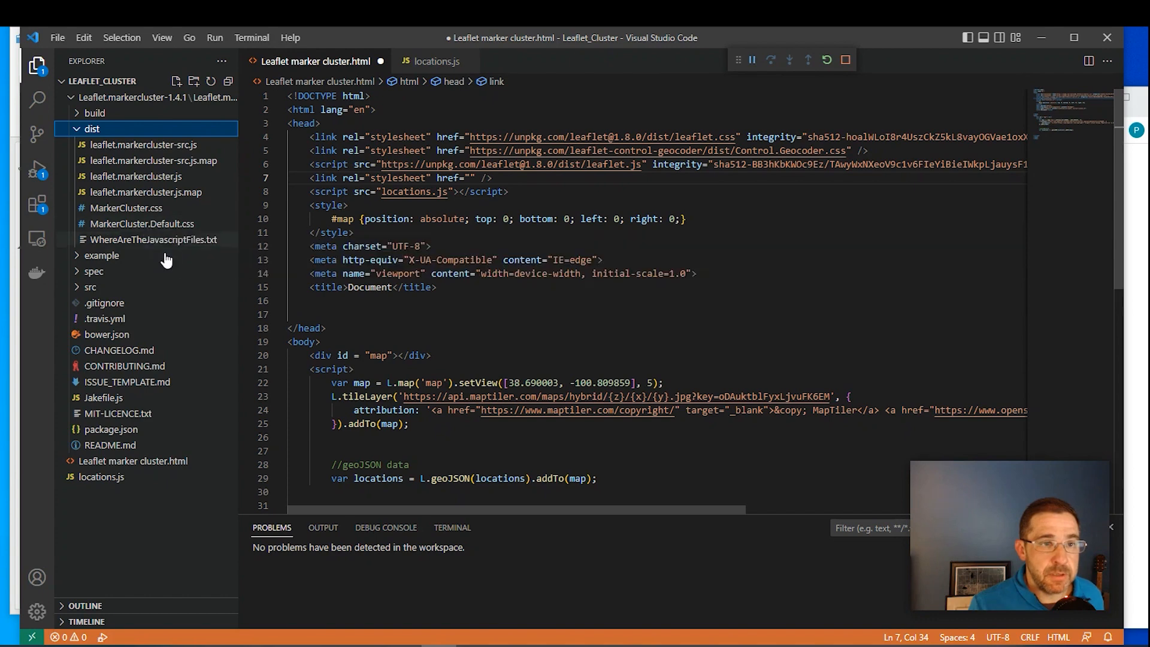
pyautogui.moveTo(151, 213)
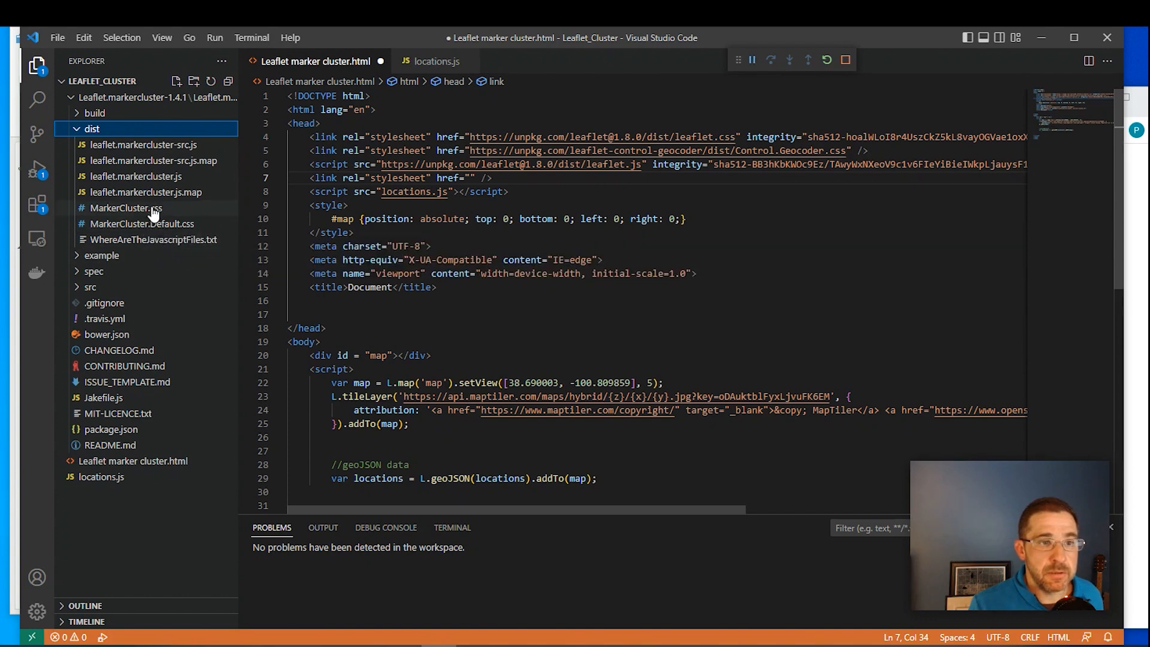
pyautogui.rightClick(125, 208)
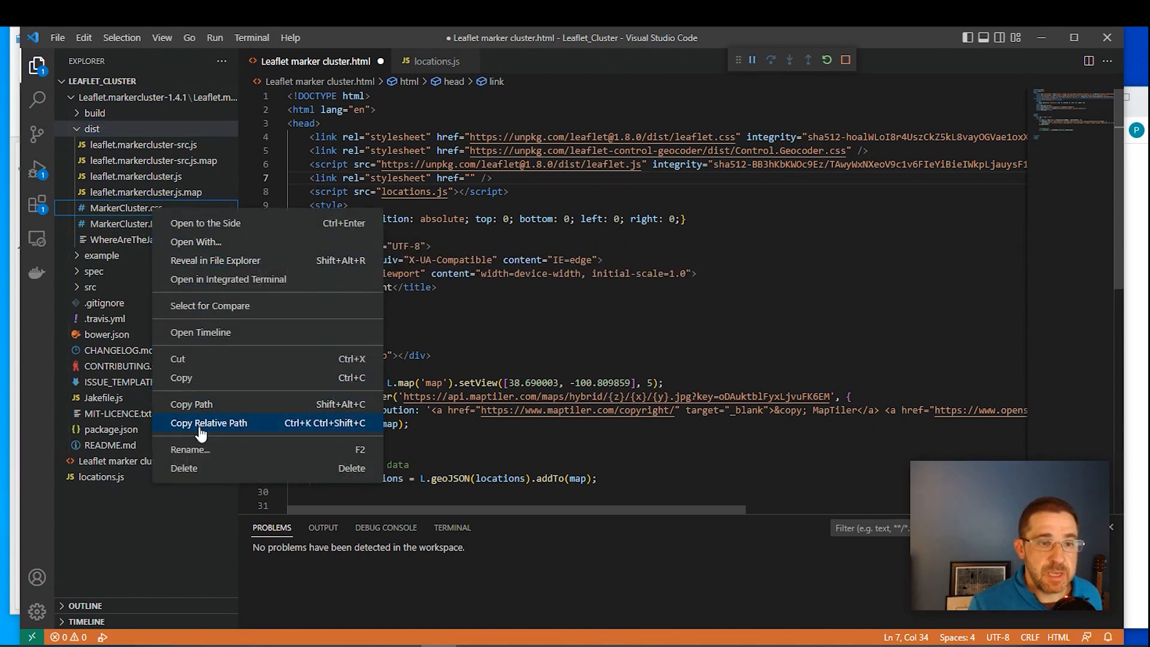
pyautogui.moveTo(117, 212)
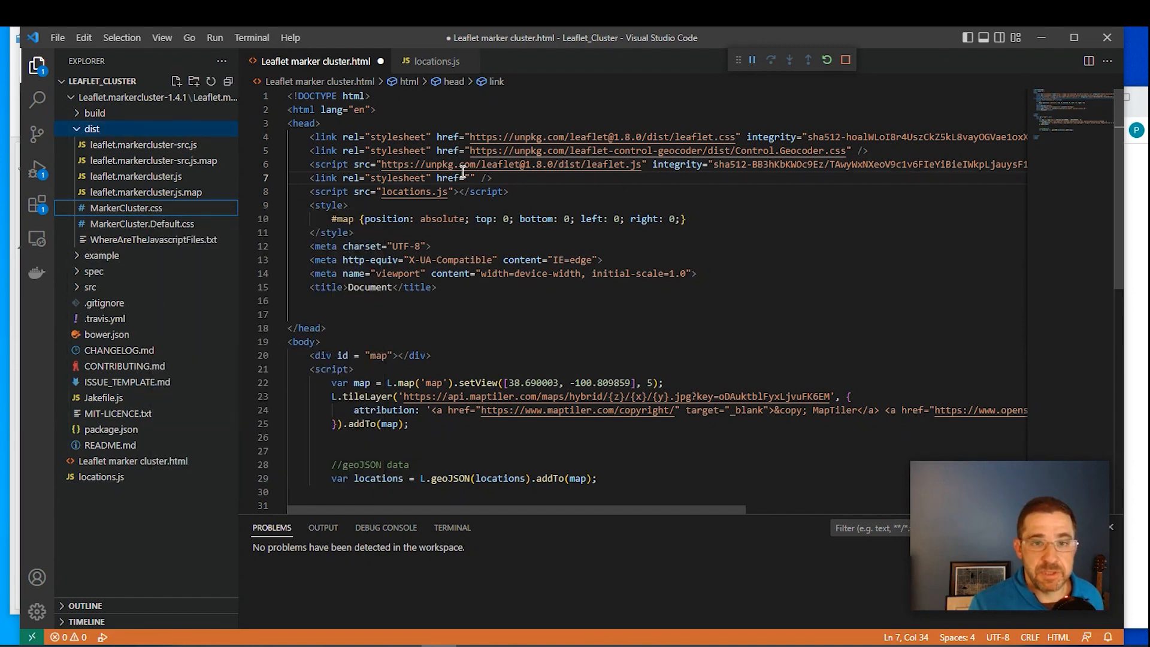
pyautogui.write('Leaflet.markercluster-1.4.1\\Leaflet.markercluster-1.4.1\\dist\\MarkerCluster.css')
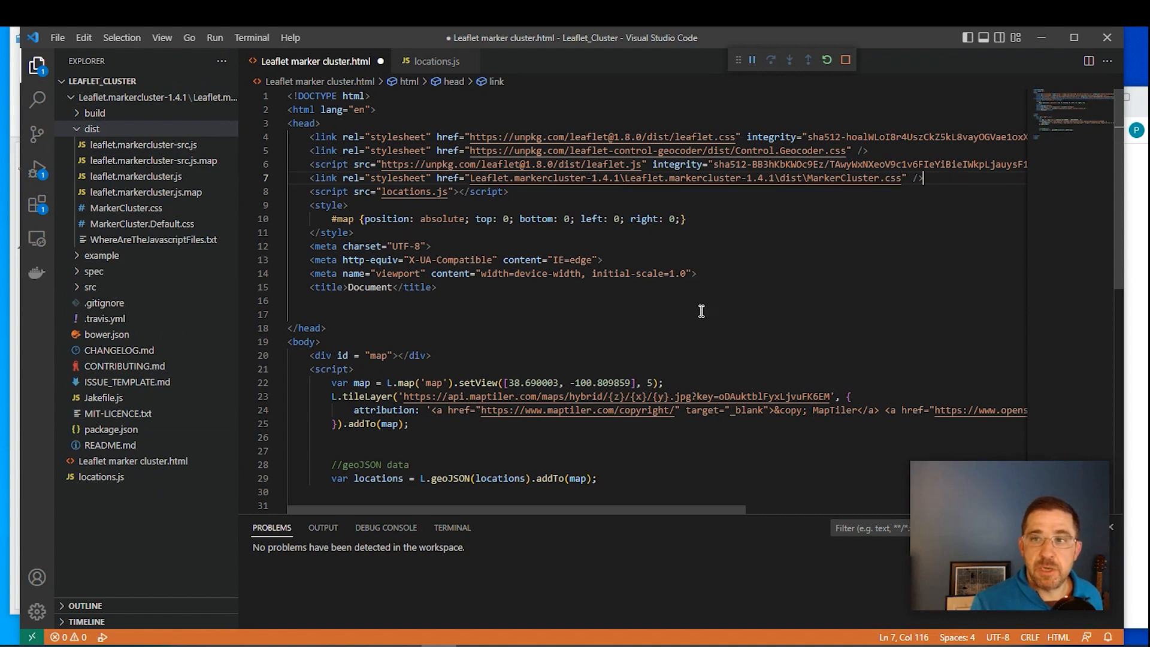
pyautogui.press('Enter')
pyautogui.write('<link rel="stylesheet" href="" />')
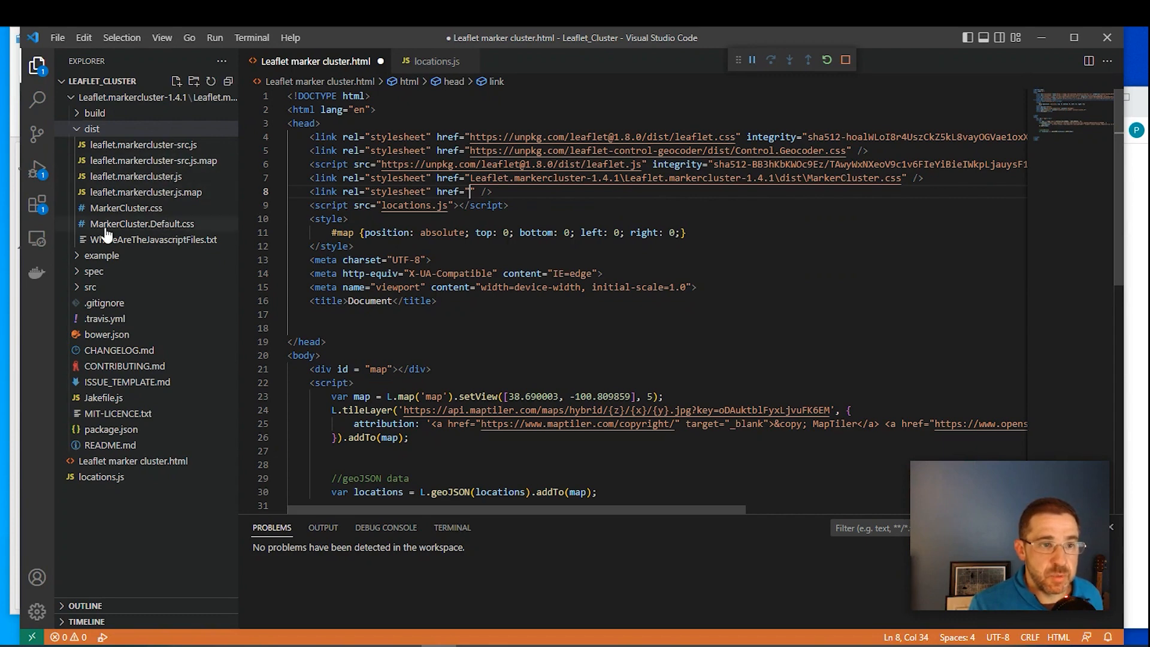
pyautogui.click(142, 224)
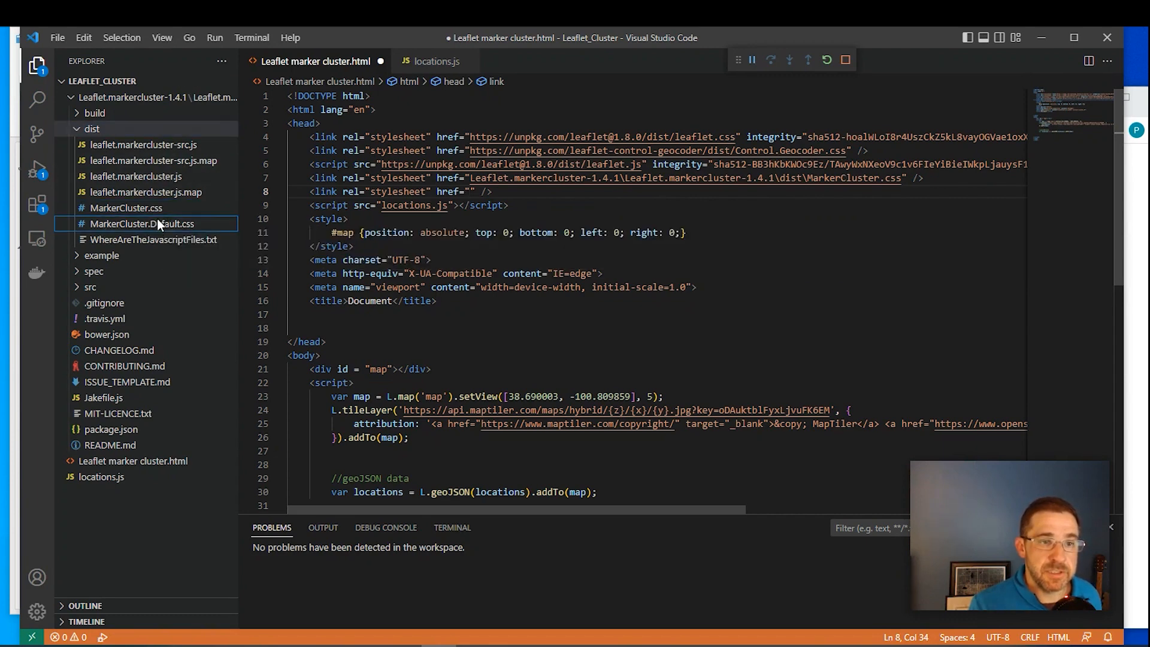
pyautogui.rightClick(144, 223)
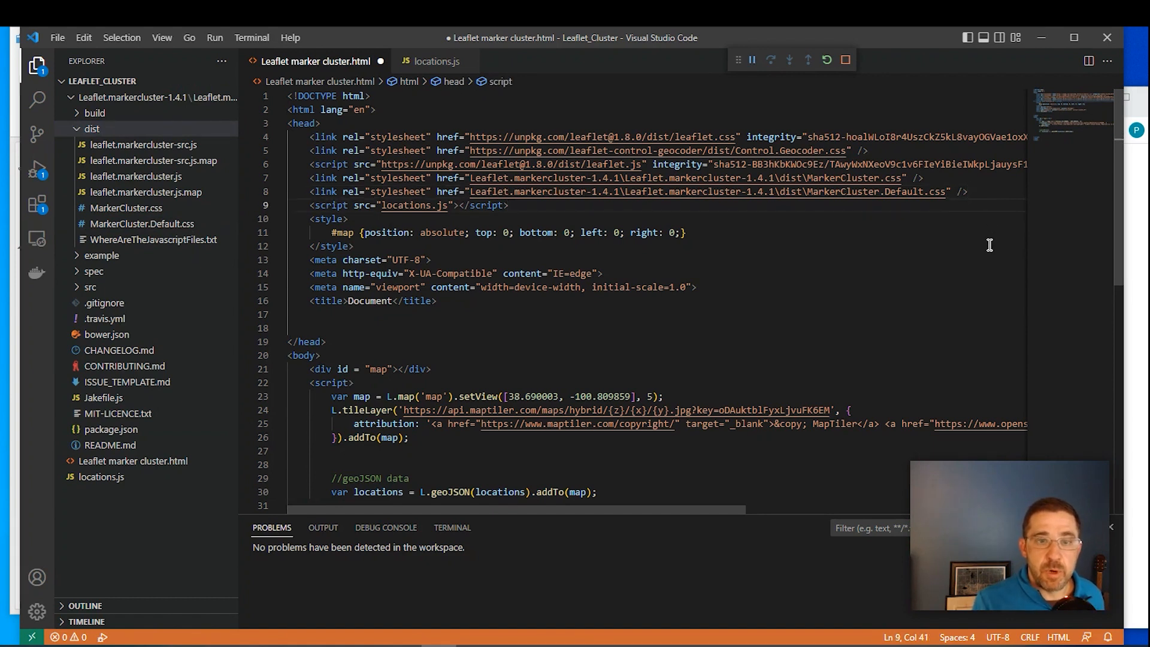
# Duplicate the locations.js script tag and point it at dist/leaflet.markercluster-src.js.
pyautogui.tripleClick(409, 206)
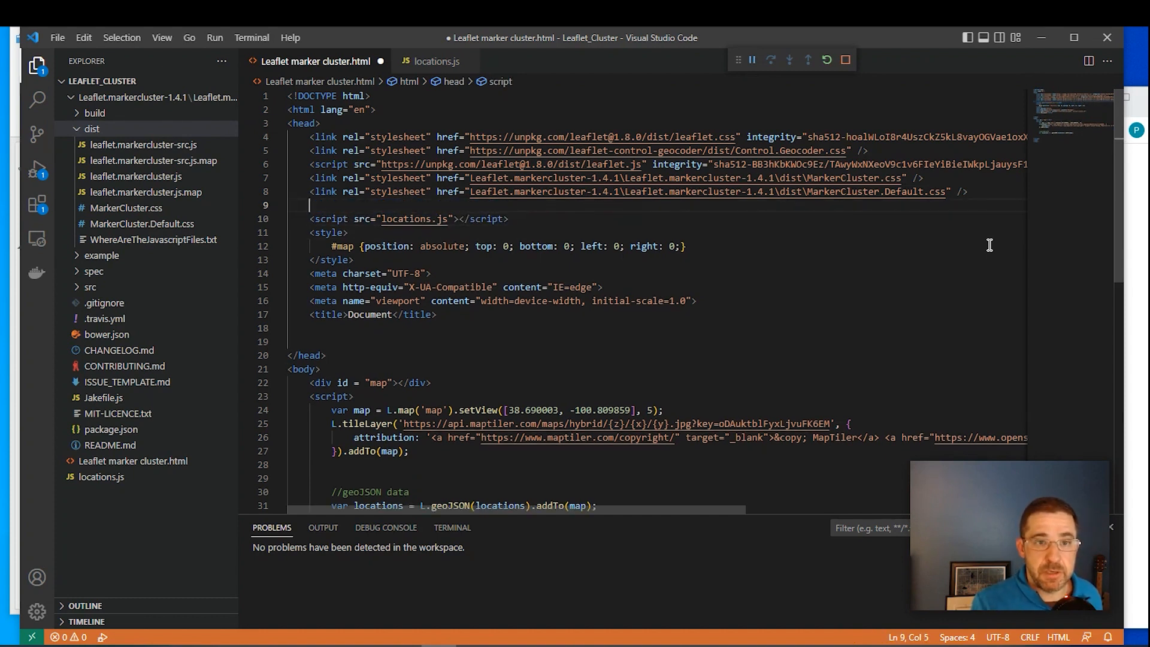
pyautogui.write('<script src="locations.js"></script>')
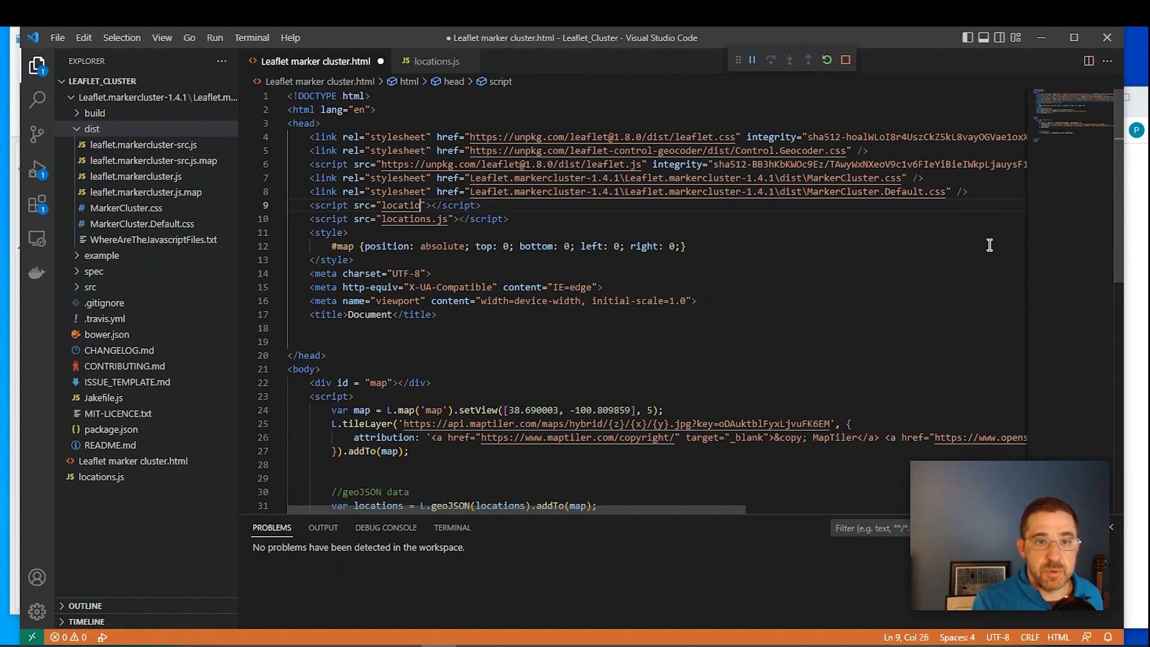
pyautogui.press('Backspace')
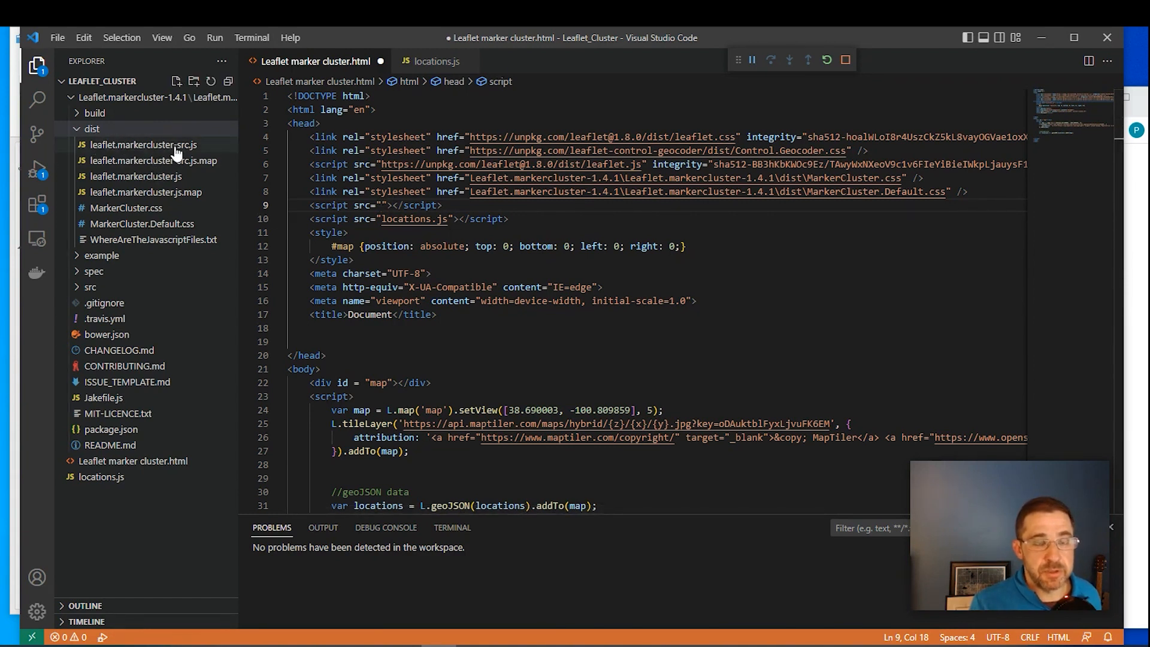
pyautogui.rightClick(144, 145)
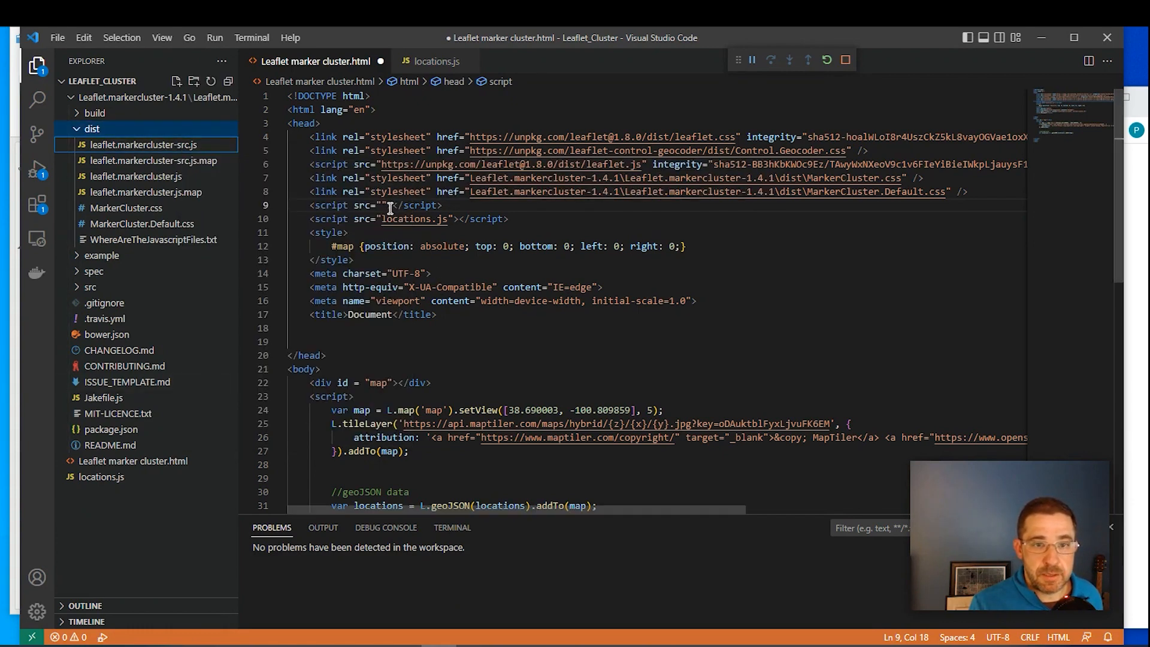
pyautogui.write('Leaflet.markercluster-1.4.1\\Leaflet.markercluster-1.4.1\\dist\\leaflet.markercluster-src.js')
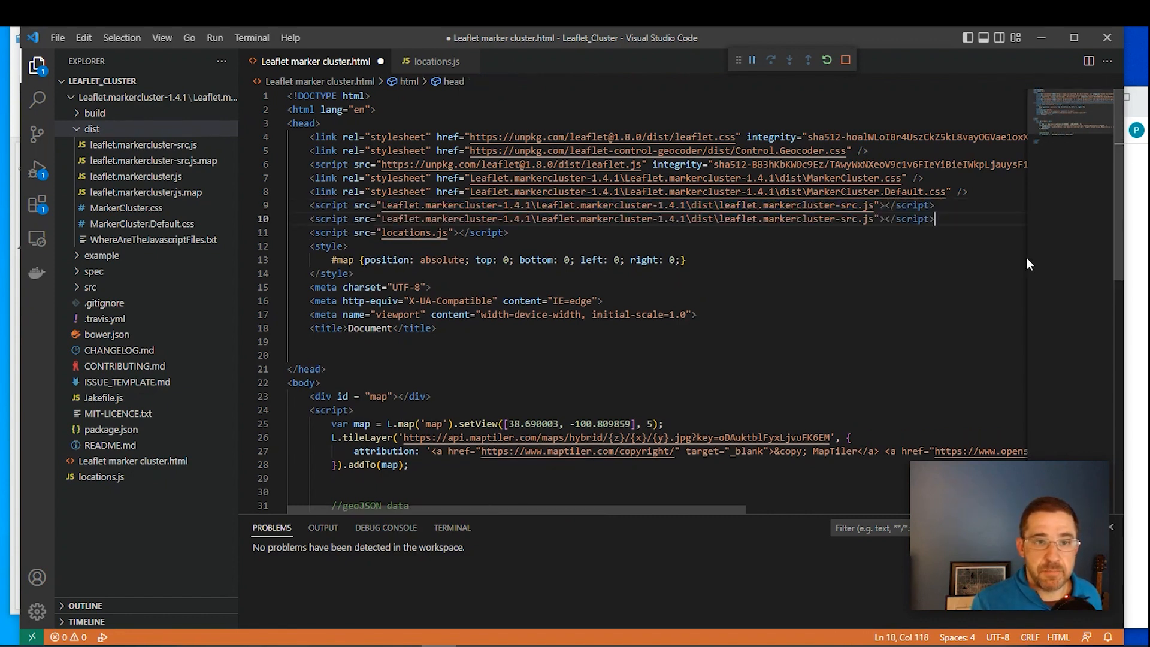
# Set another script source to the relative path of src/MarkerCluster.js.
pyautogui.click(873, 222)
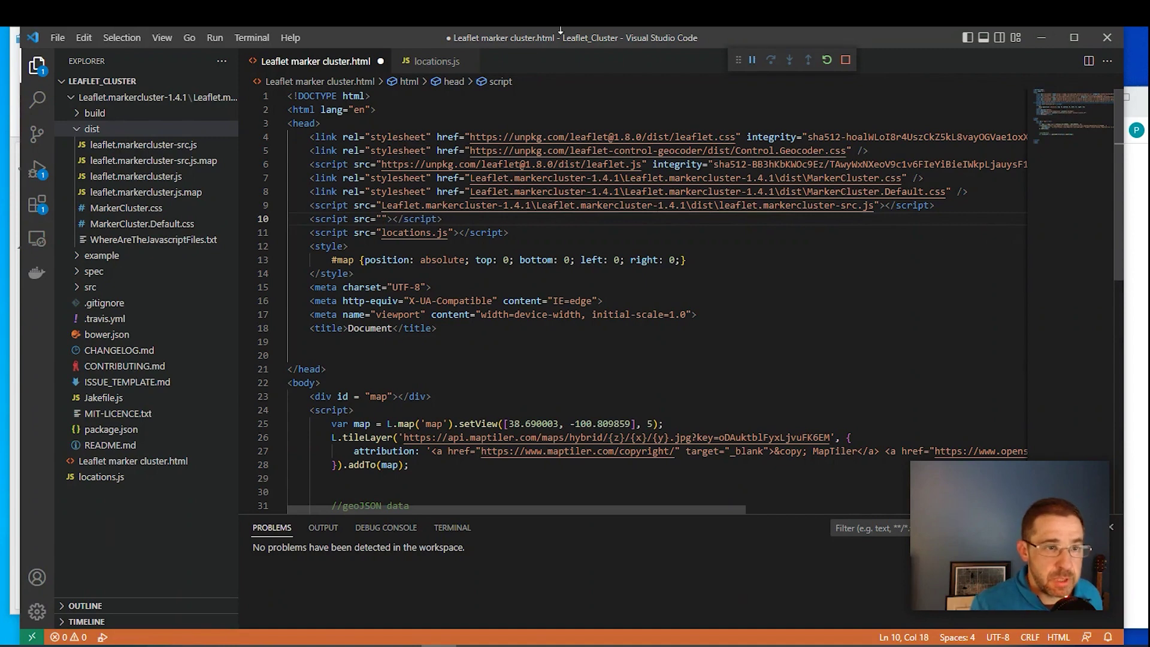
pyautogui.click(91, 128)
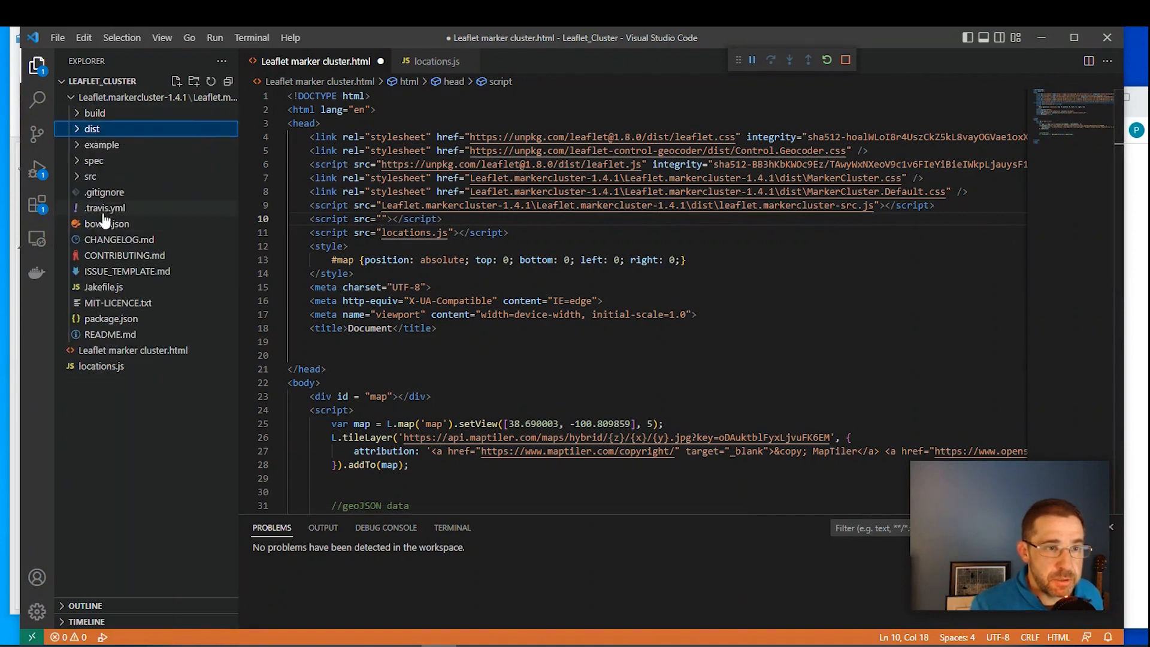
pyautogui.click(91, 176)
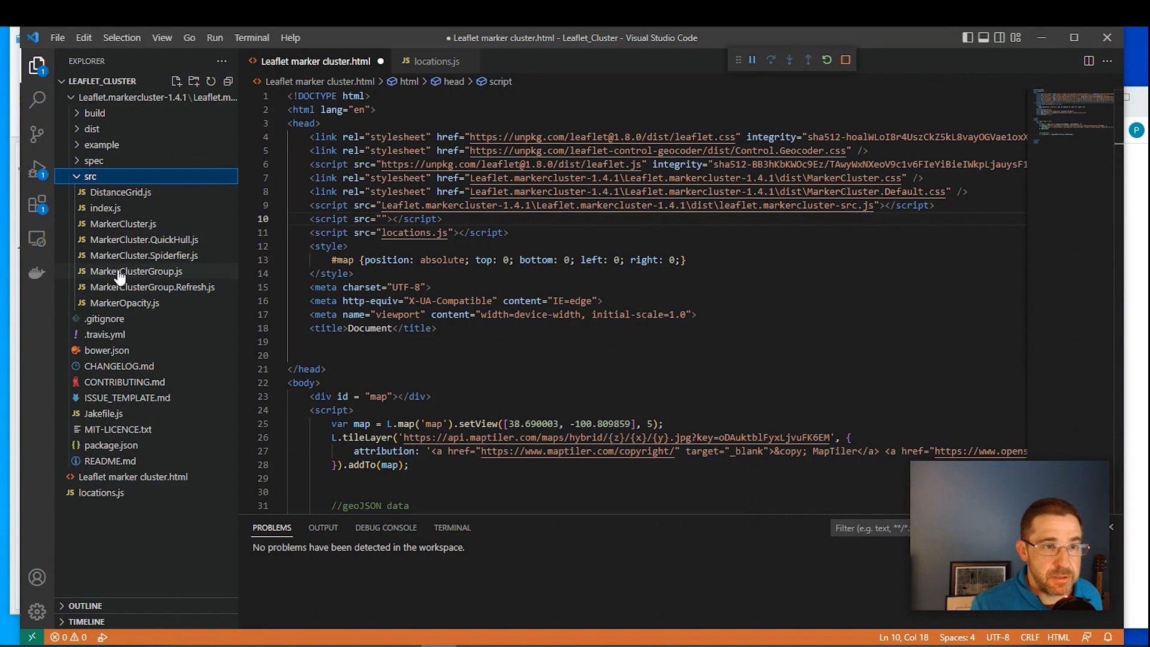
pyautogui.moveTo(169, 330)
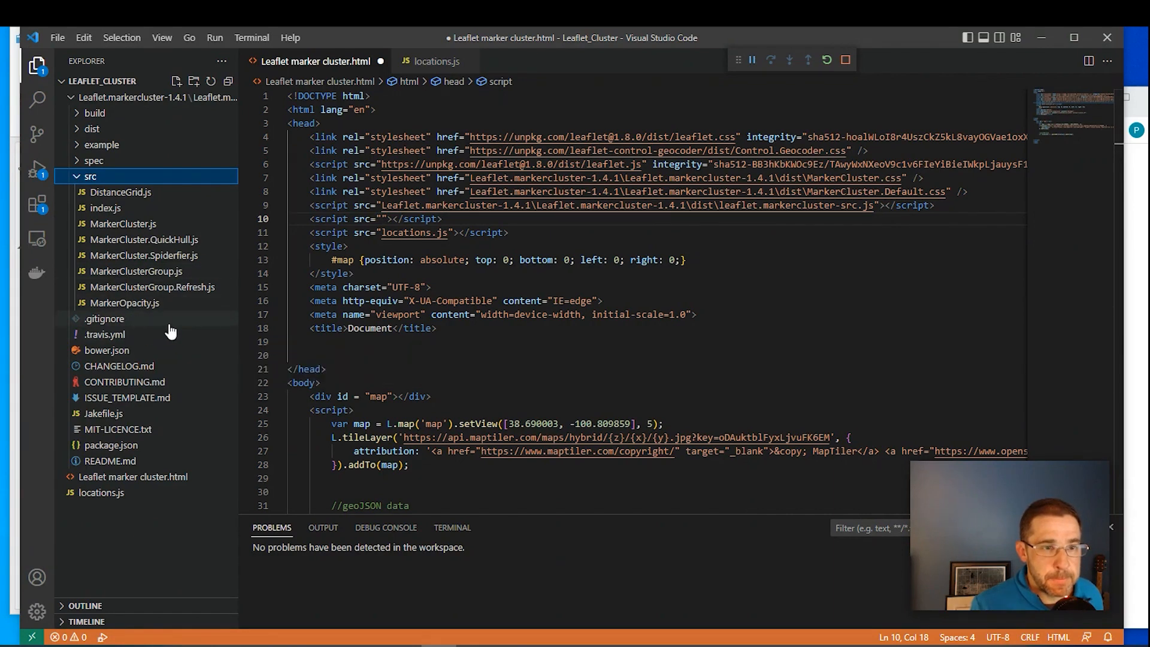
pyautogui.moveTo(131, 230)
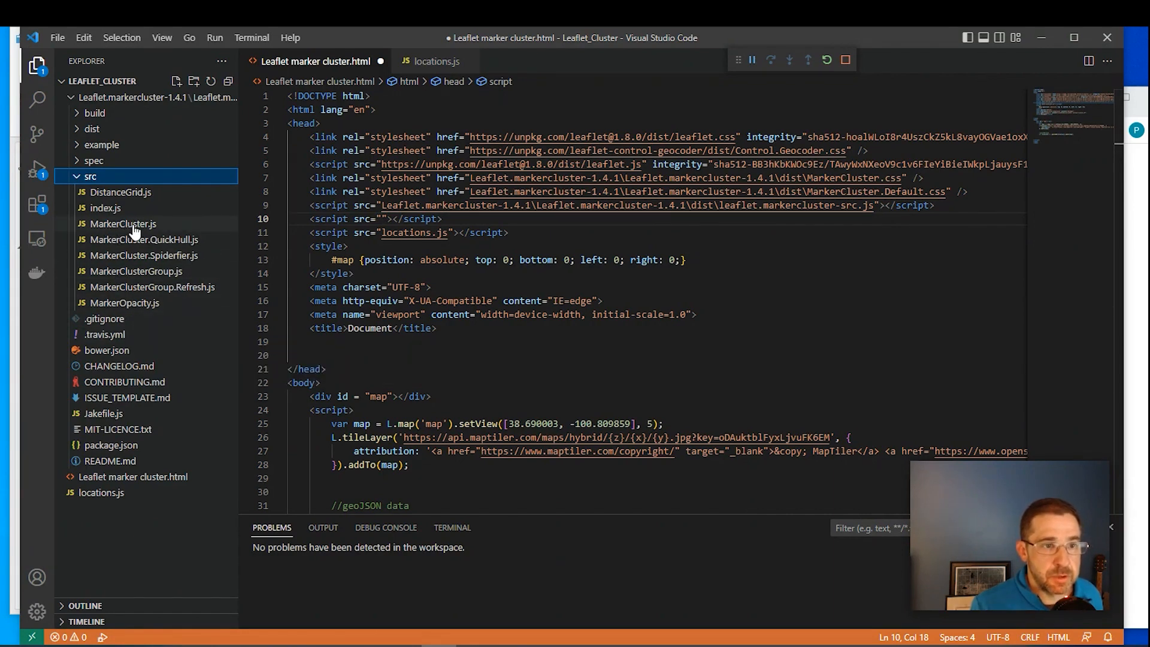
pyautogui.moveTo(142, 225)
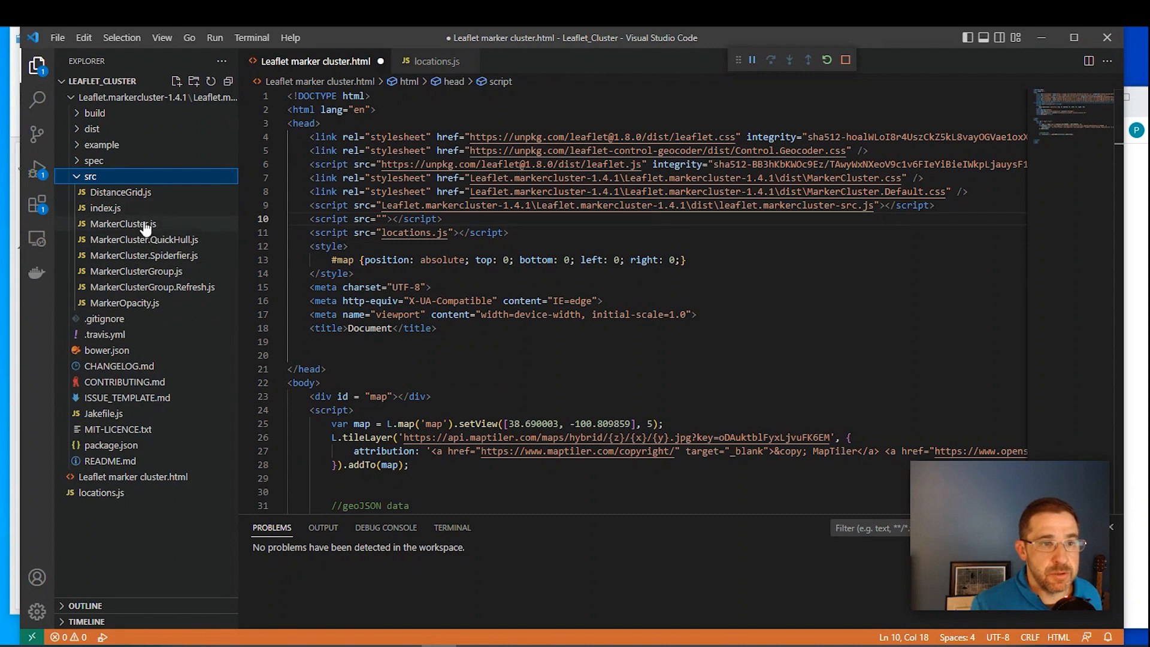
pyautogui.rightClick(124, 224)
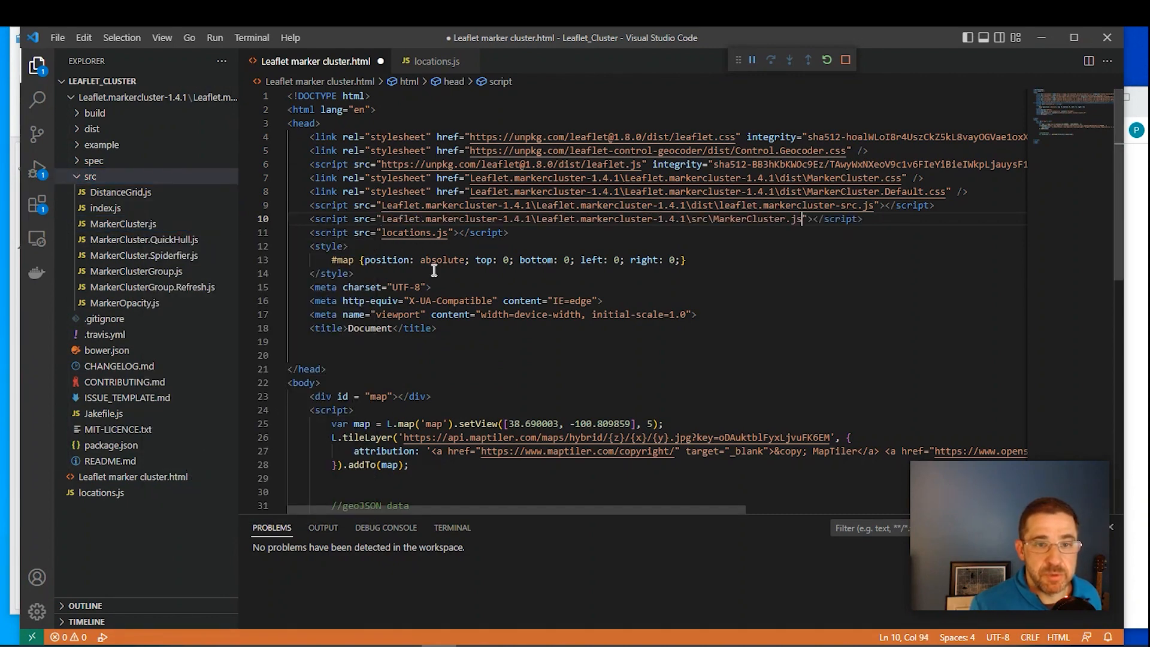
pyautogui.scroll(-3)
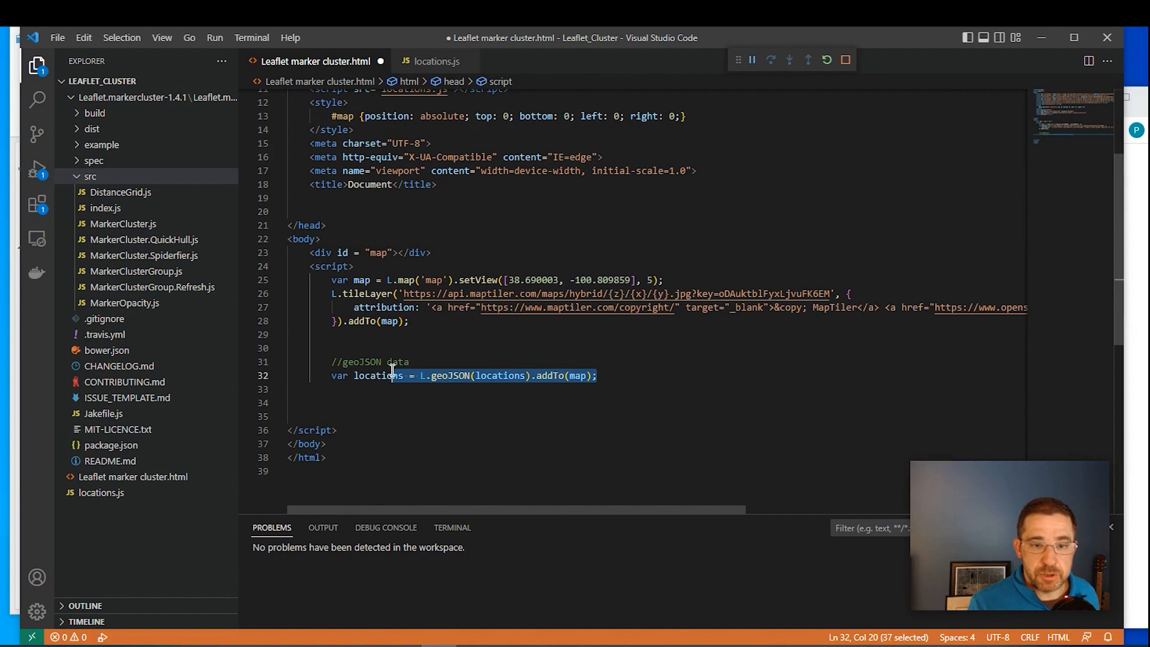
# Replace the geoJSON statement with a markers cluster group declaration.
pyautogui.doubleClick(378, 376)
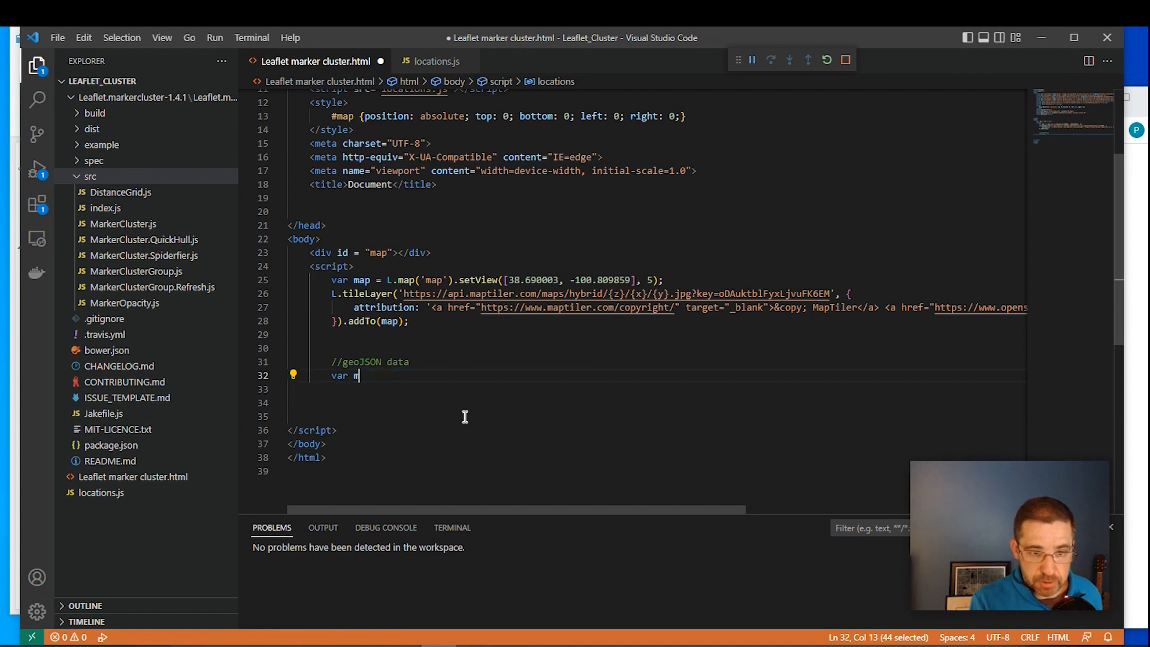
pyautogui.write('arkers = L')
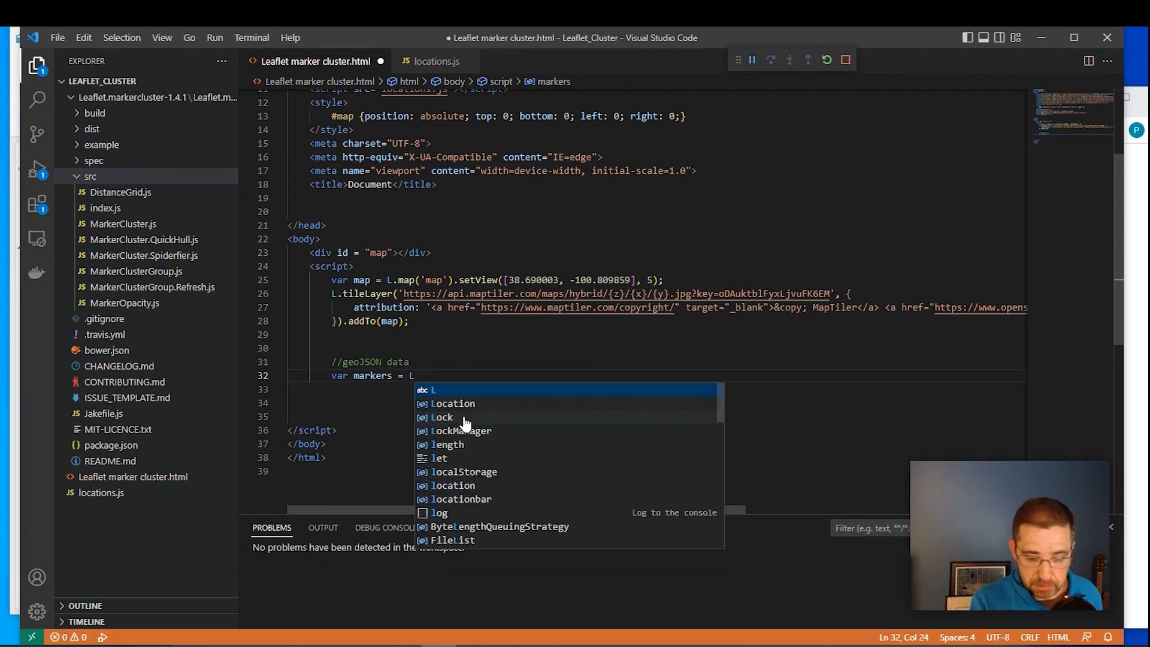
pyautogui.write('.markerClusterGroup')
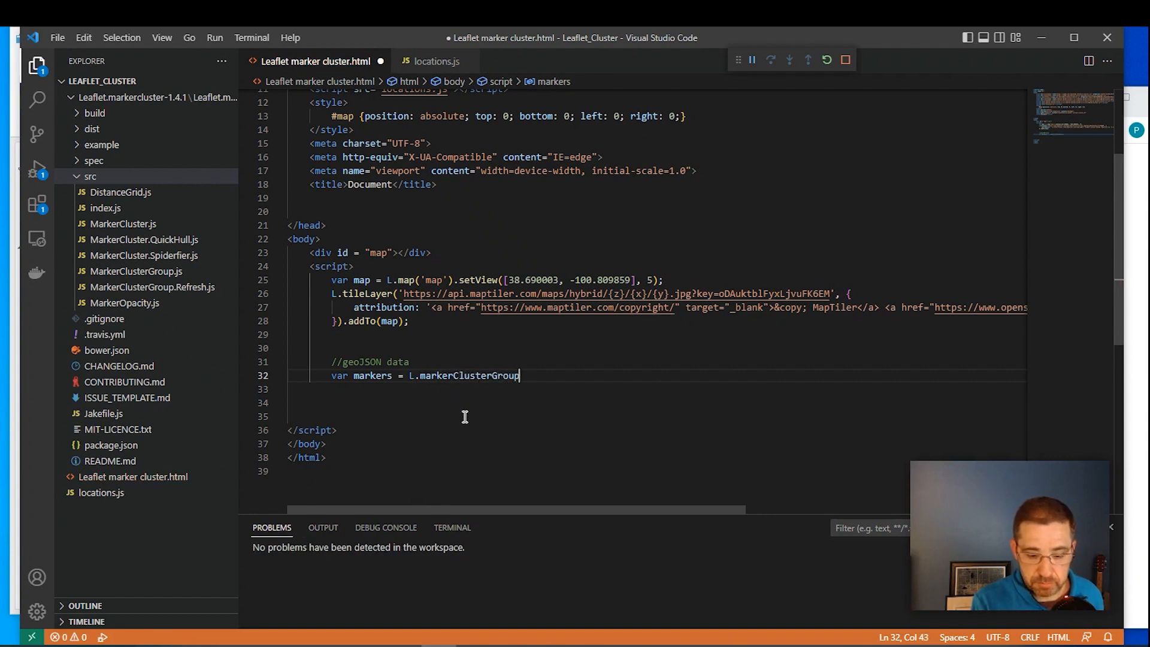
pyautogui.write('();')
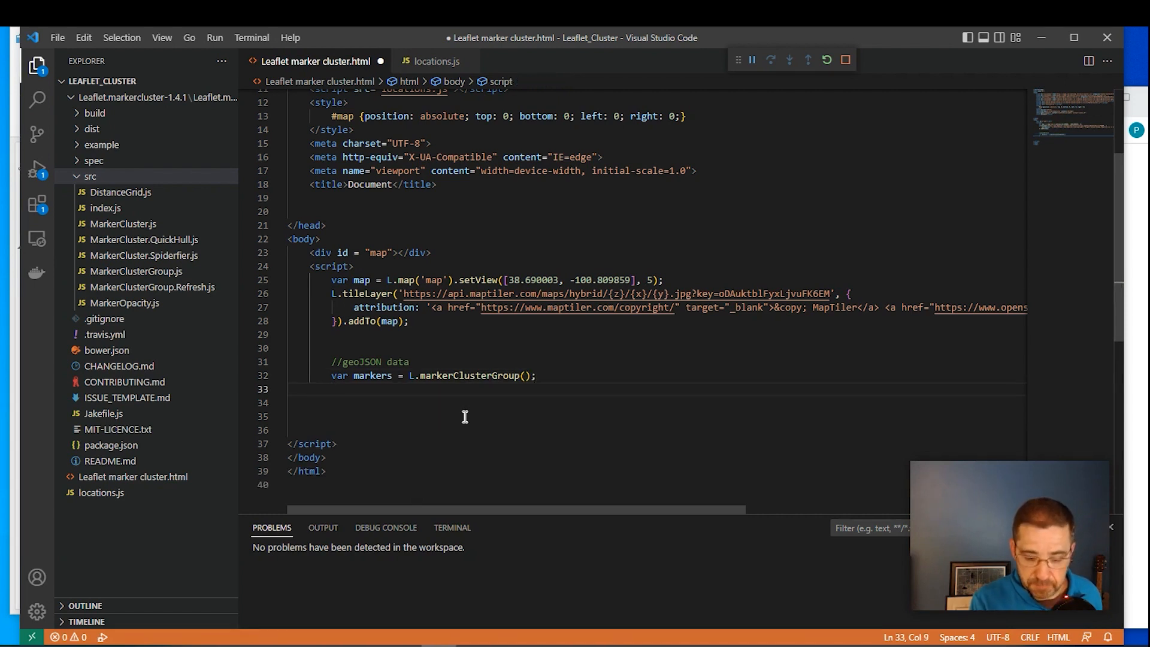
# Declare var marker = L.geoJSON(locations) on the next line.
pyautogui.write('var m')
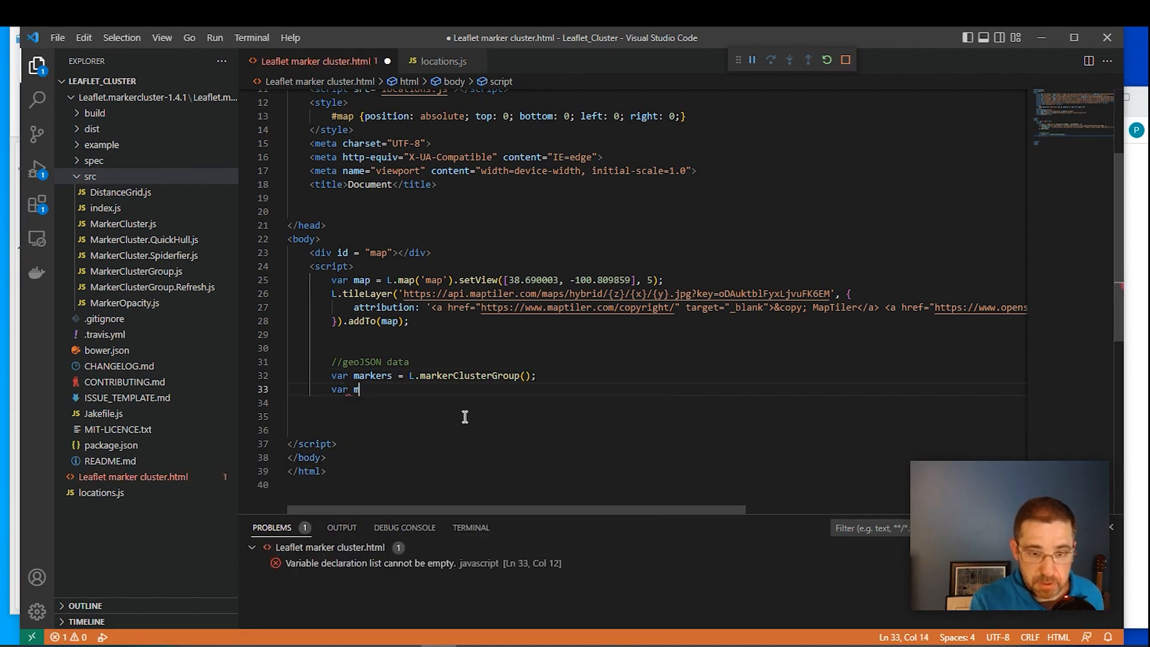
pyautogui.write('arker = L')
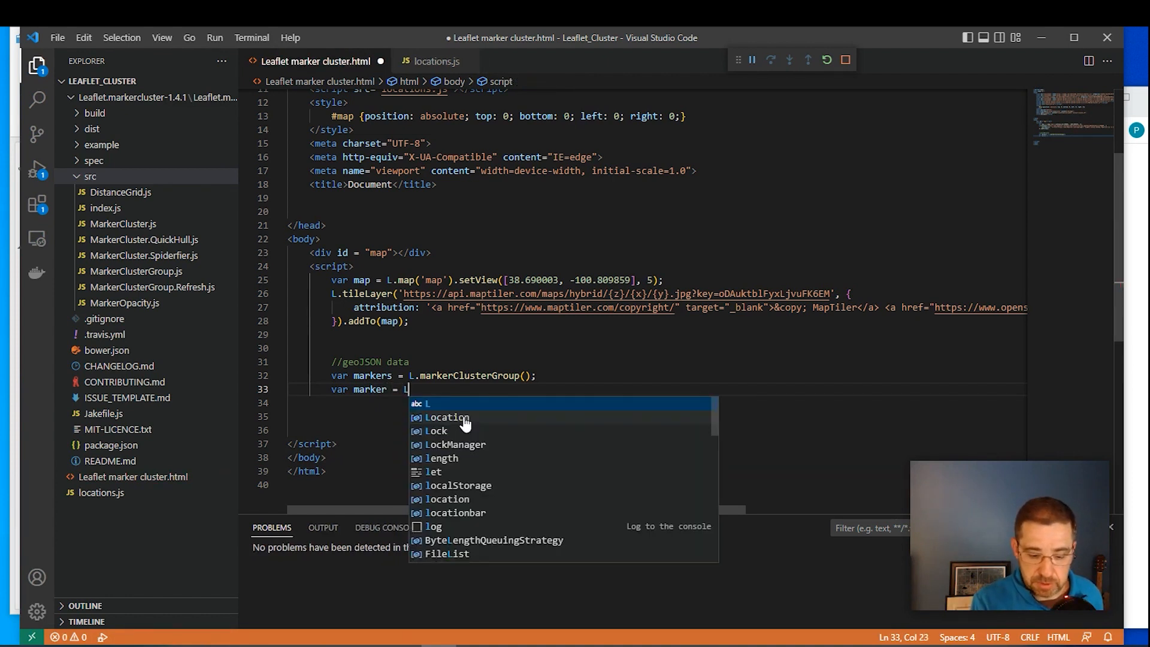
pyautogui.write('.geoJ')
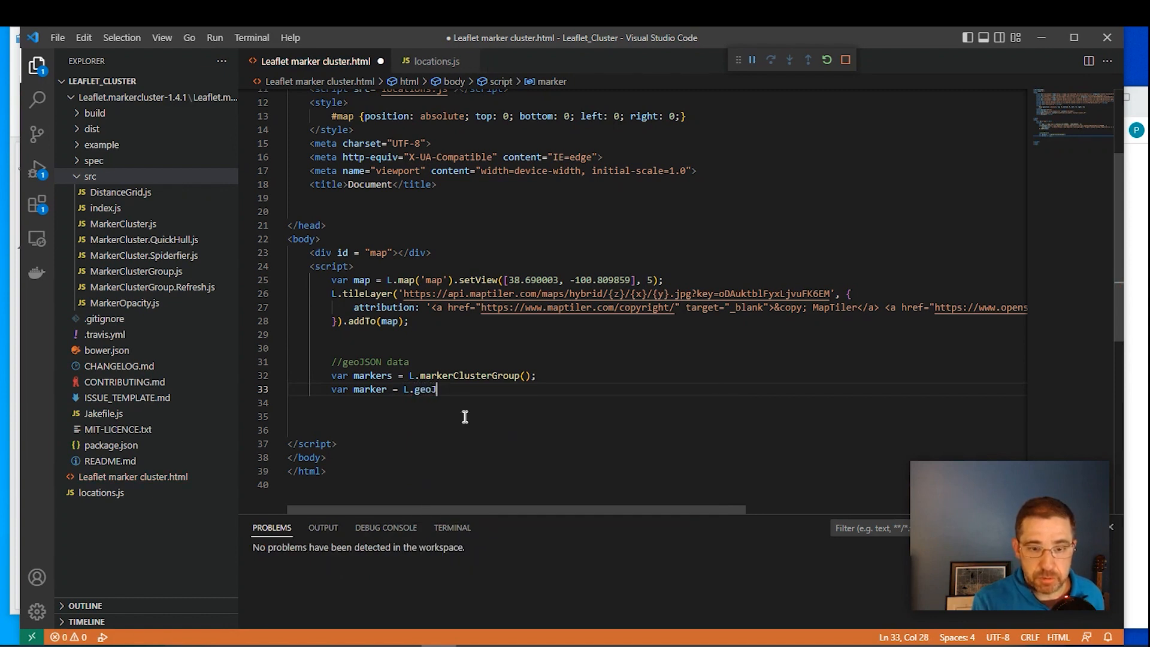
pyautogui.write('SON()')
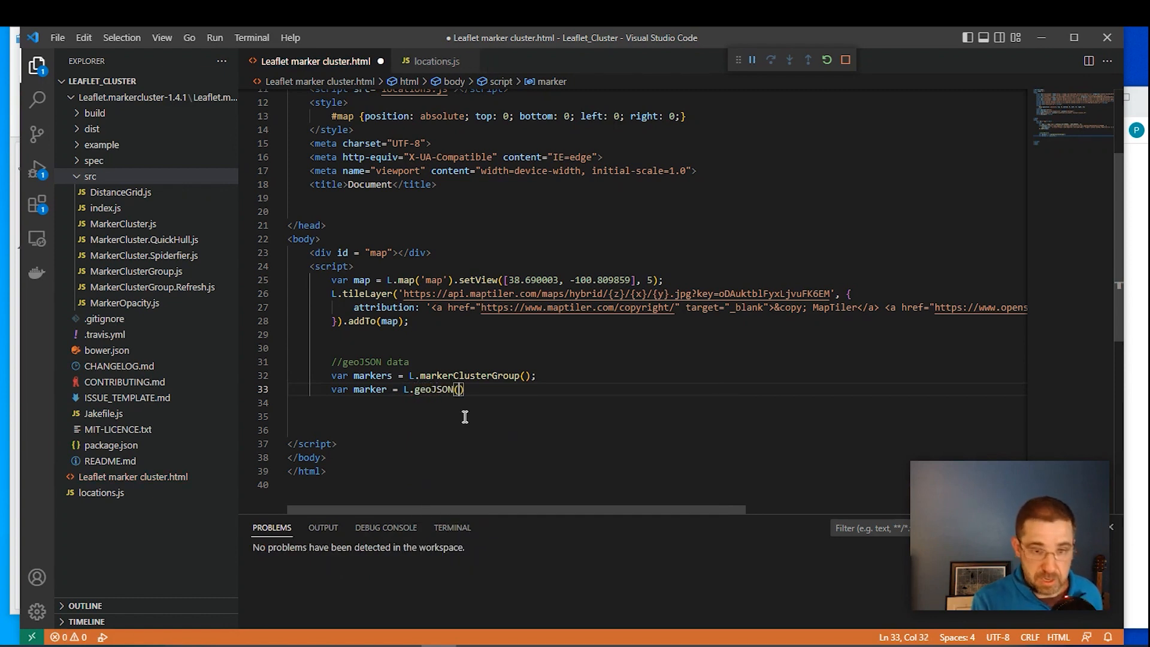
pyautogui.write('locations')
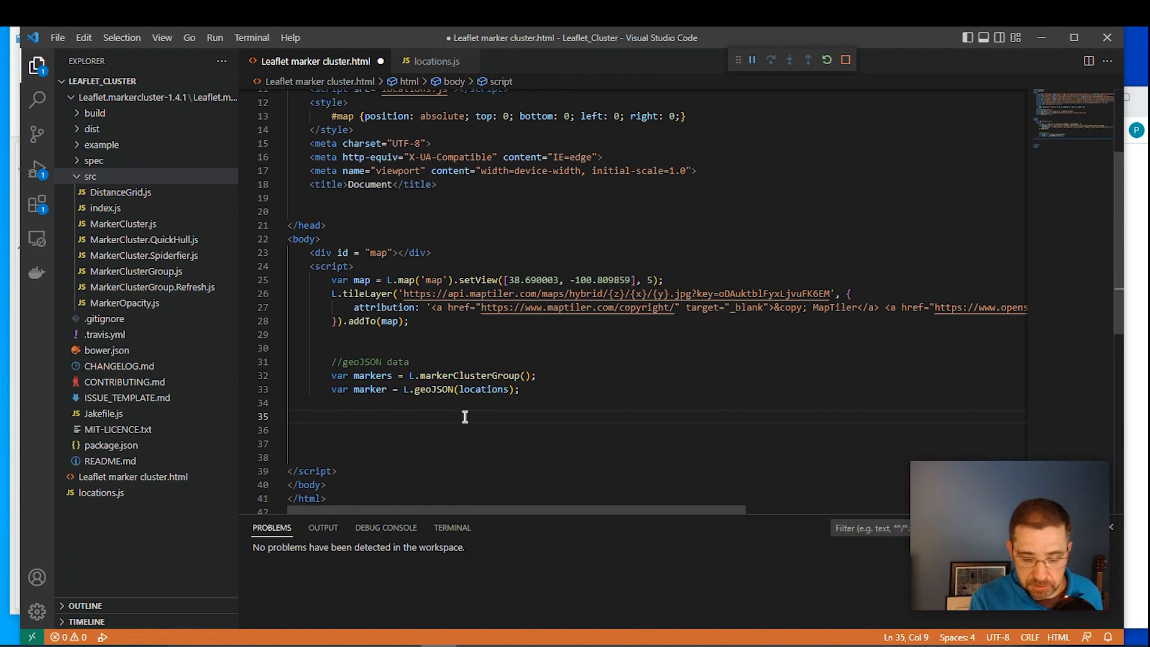
# Add a '//leaflet marker cluster' comment above the cluster code.
pyautogui.write('//1')
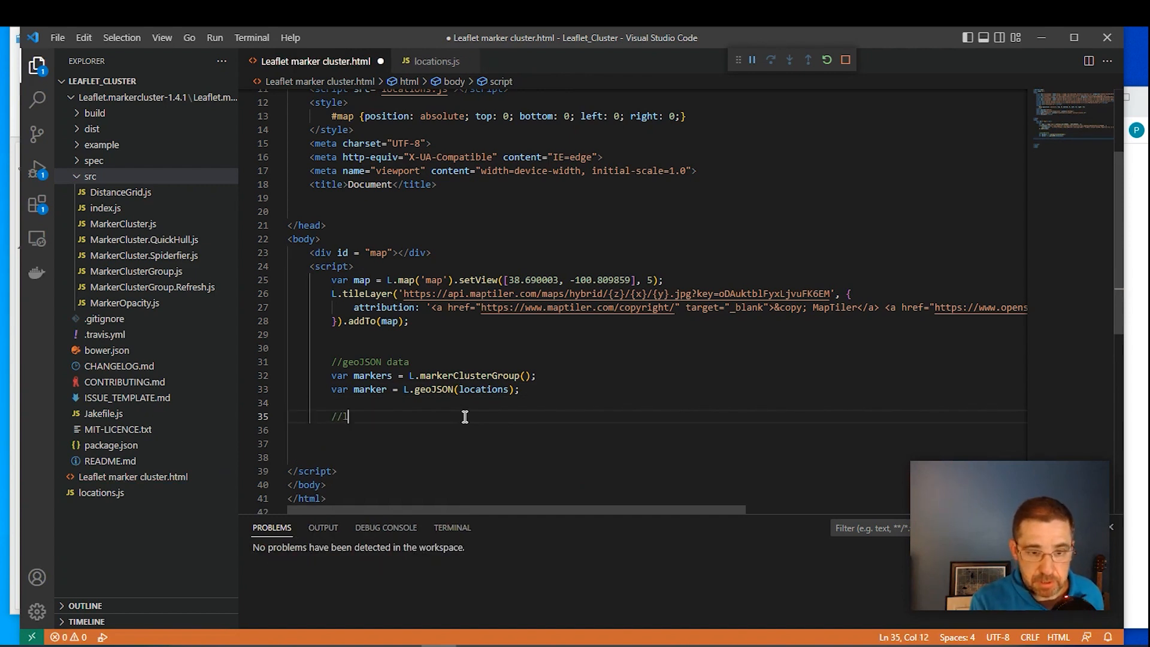
pyautogui.write('eaflet')
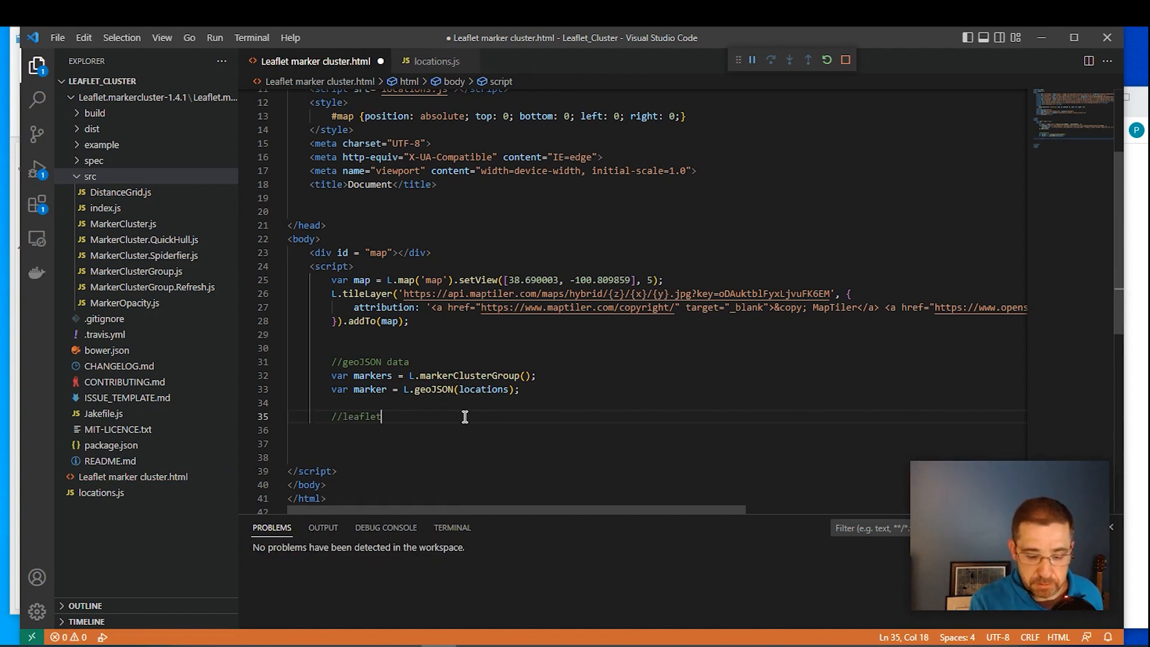
pyautogui.write('cluster mar')
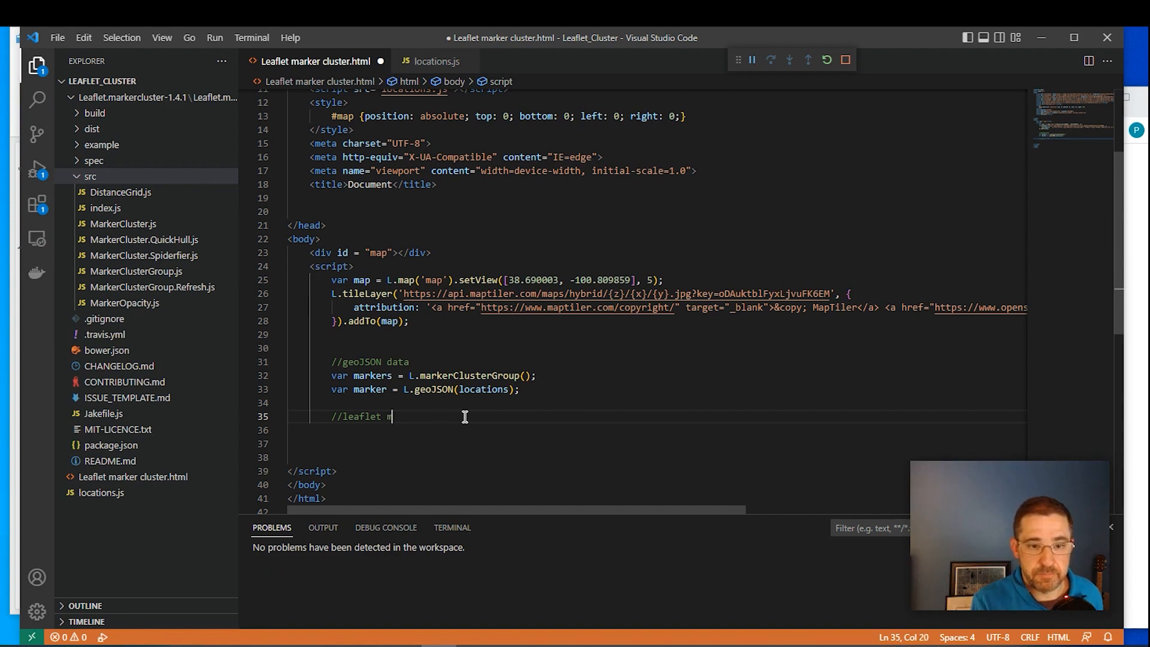
pyautogui.write('arker cluster')
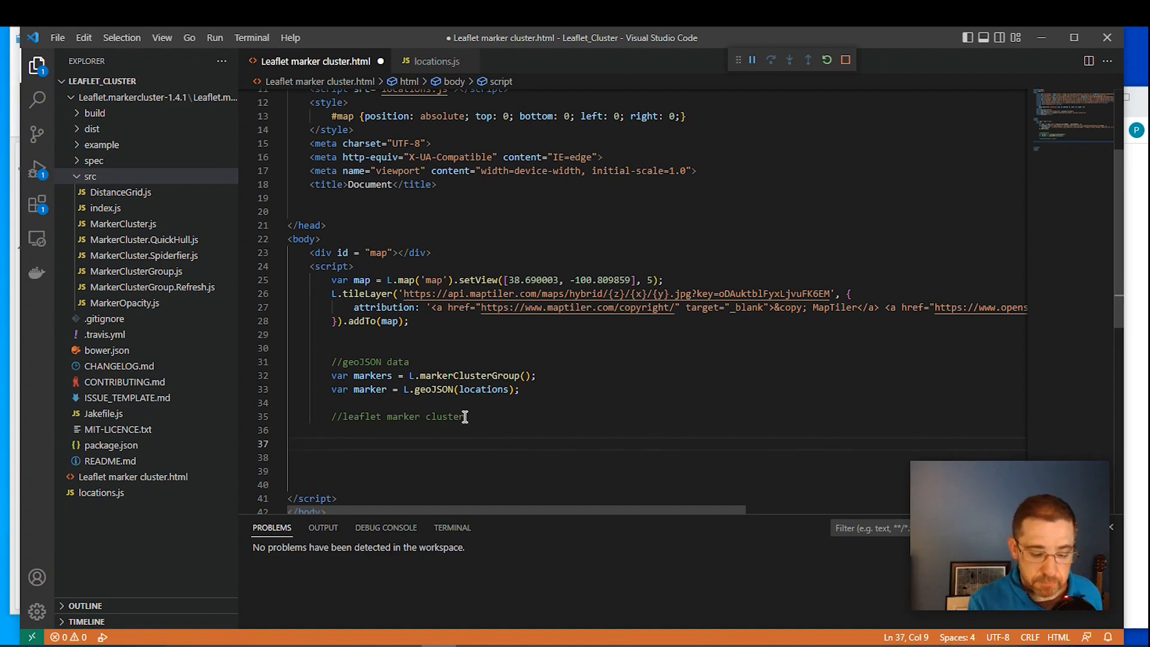
# Put the GeoJSON markers into the cluster group with markers.addLayer(marker).
pyautogui.write('markers')
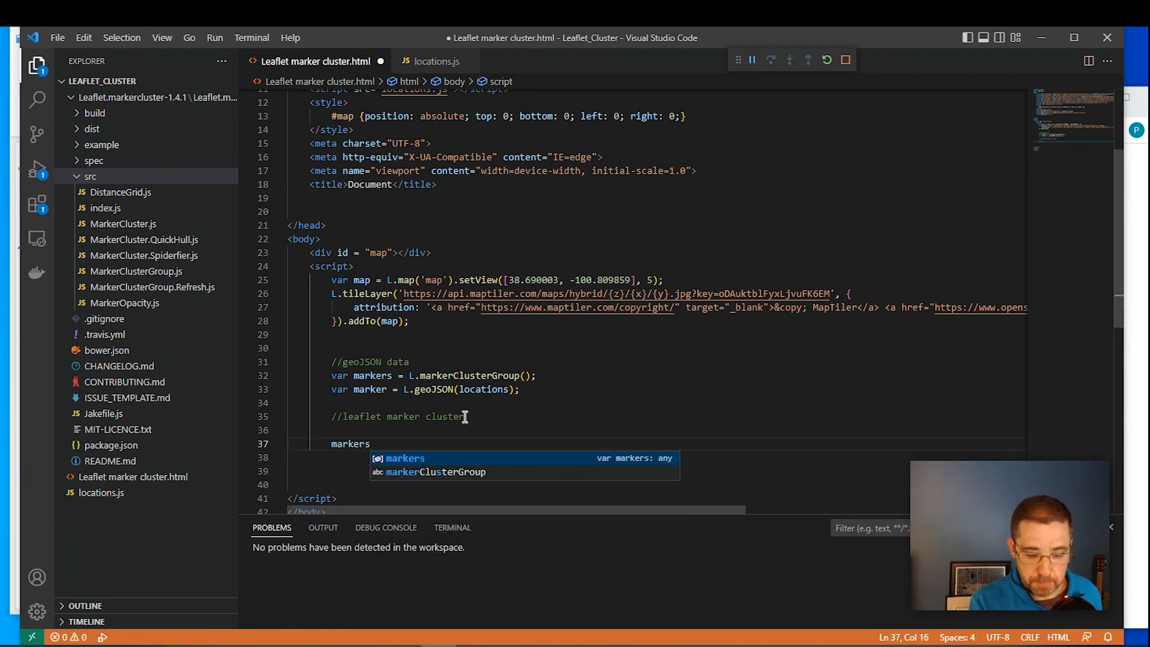
pyautogui.write('.addTo')
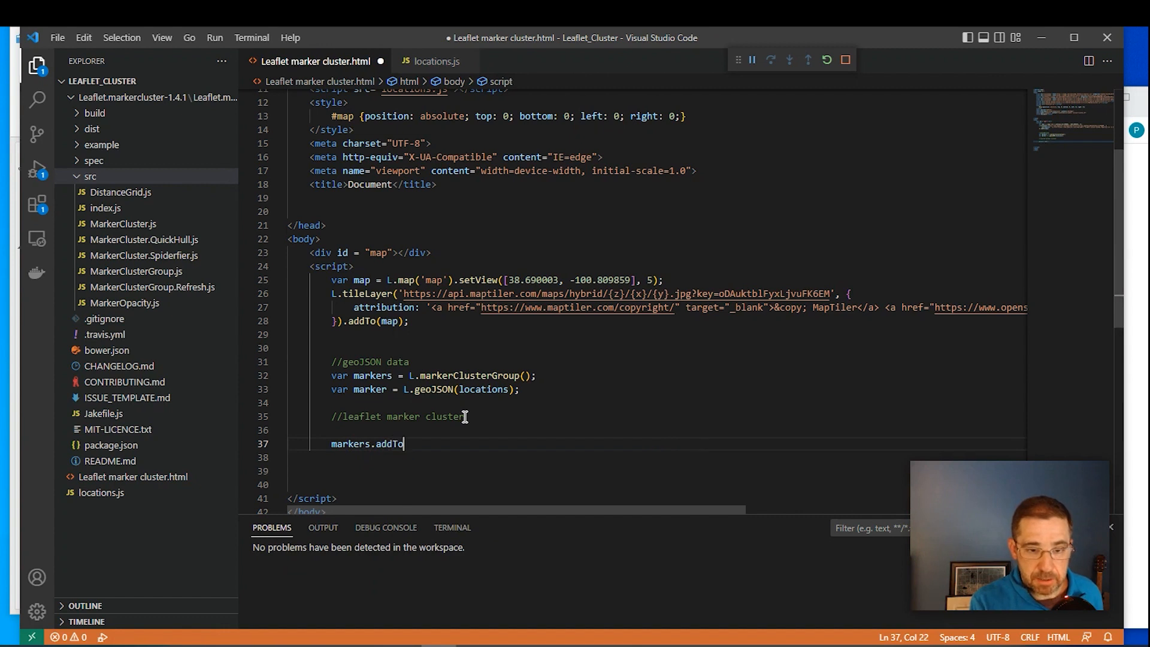
pyautogui.write('()')
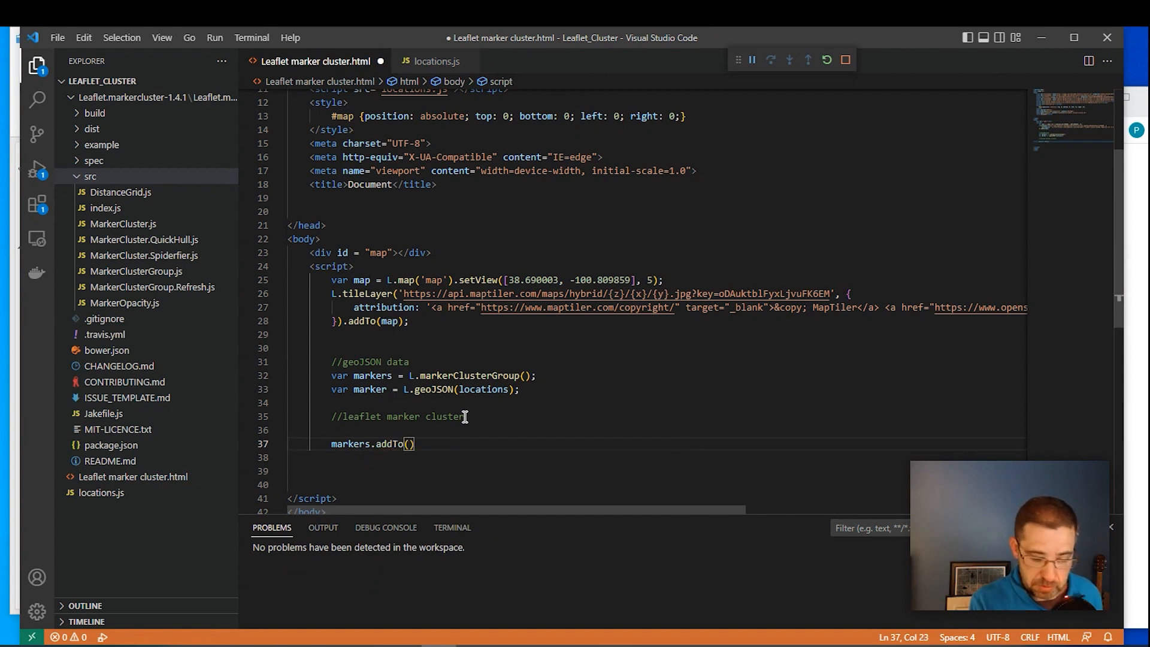
pyautogui.press('Backspace')
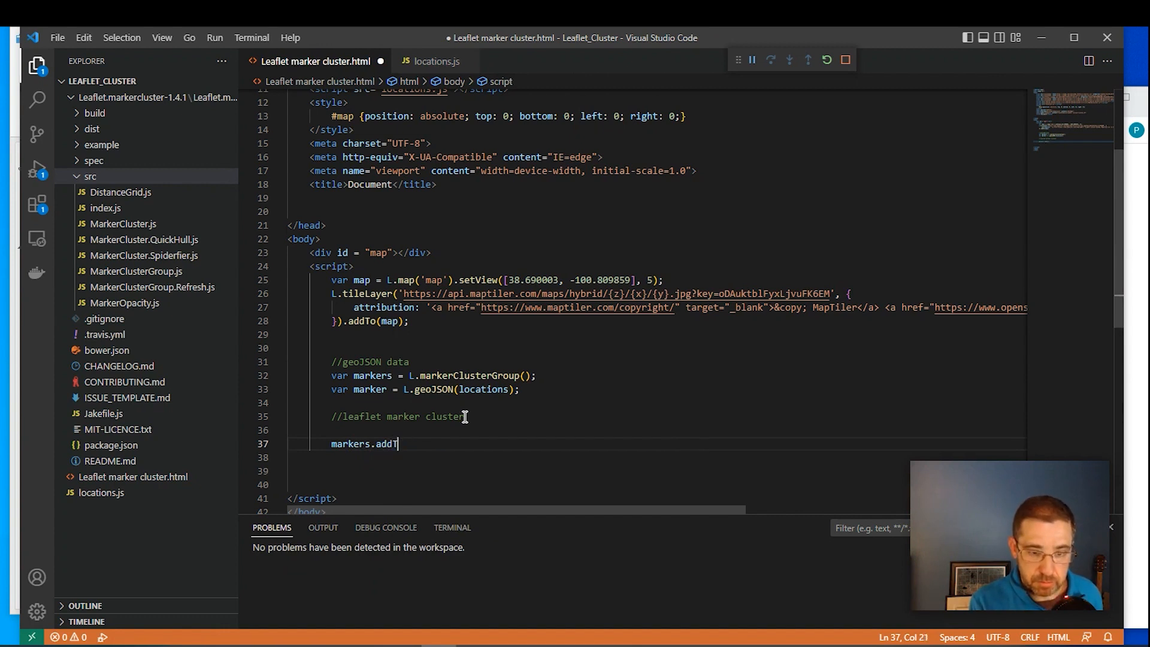
pyautogui.press('Backspace')
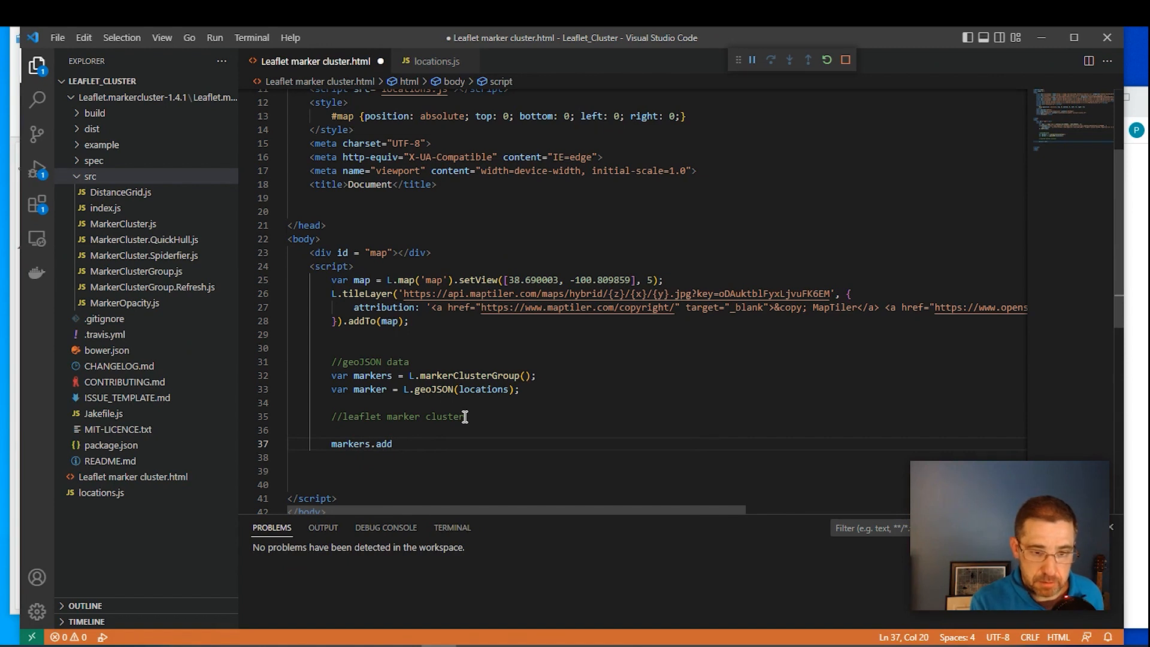
pyautogui.write('Layer')
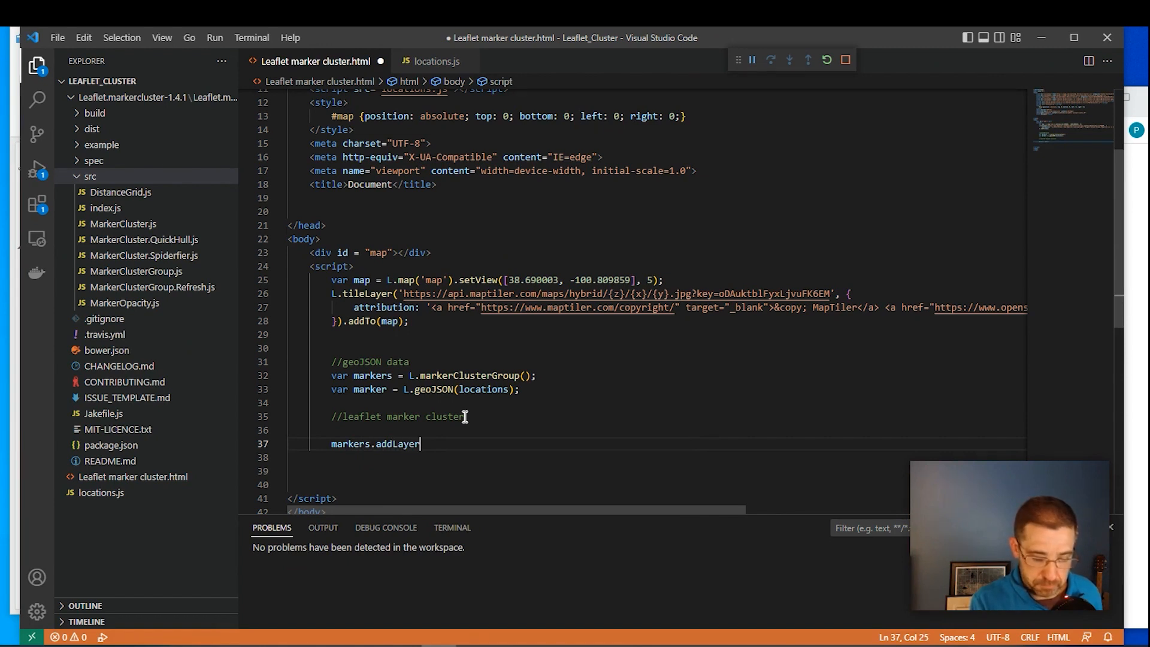
pyautogui.write('()')
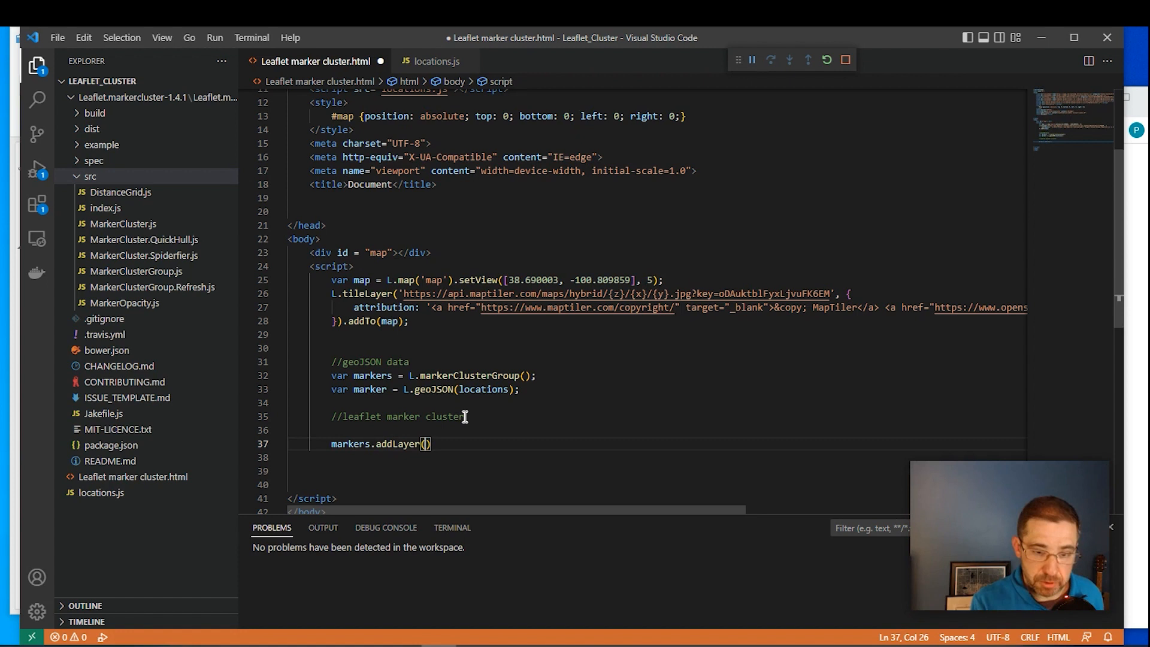
pyautogui.write('marker')
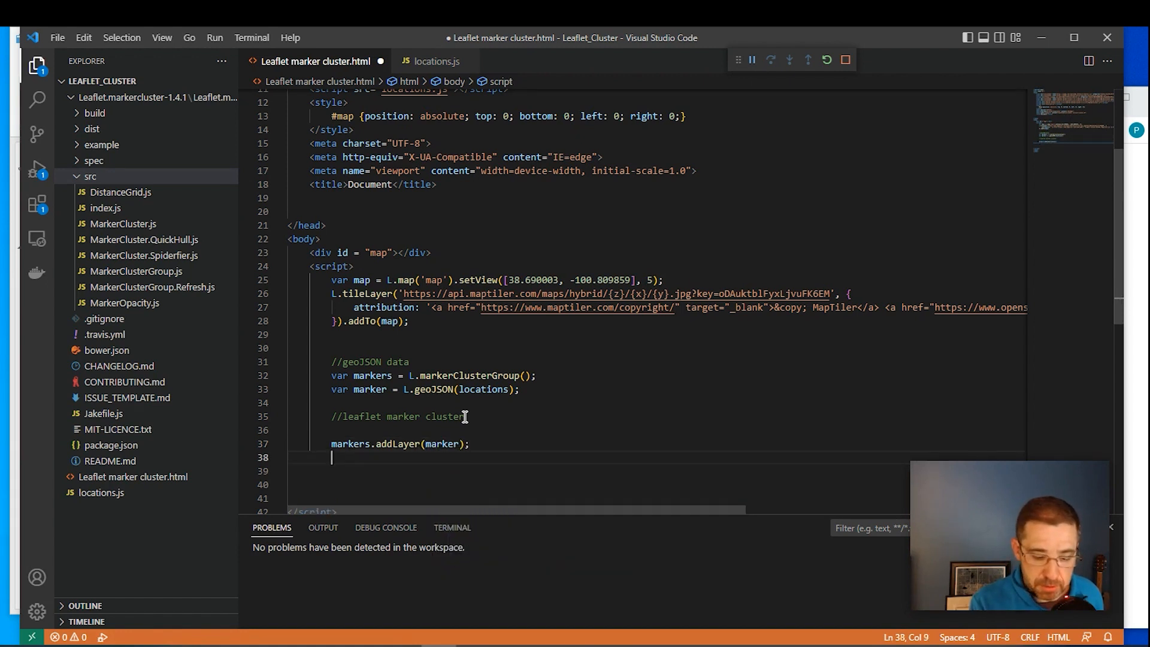
# Add the cluster group to the map with map.addLayer(markers); and save.
pyautogui.write('map.')
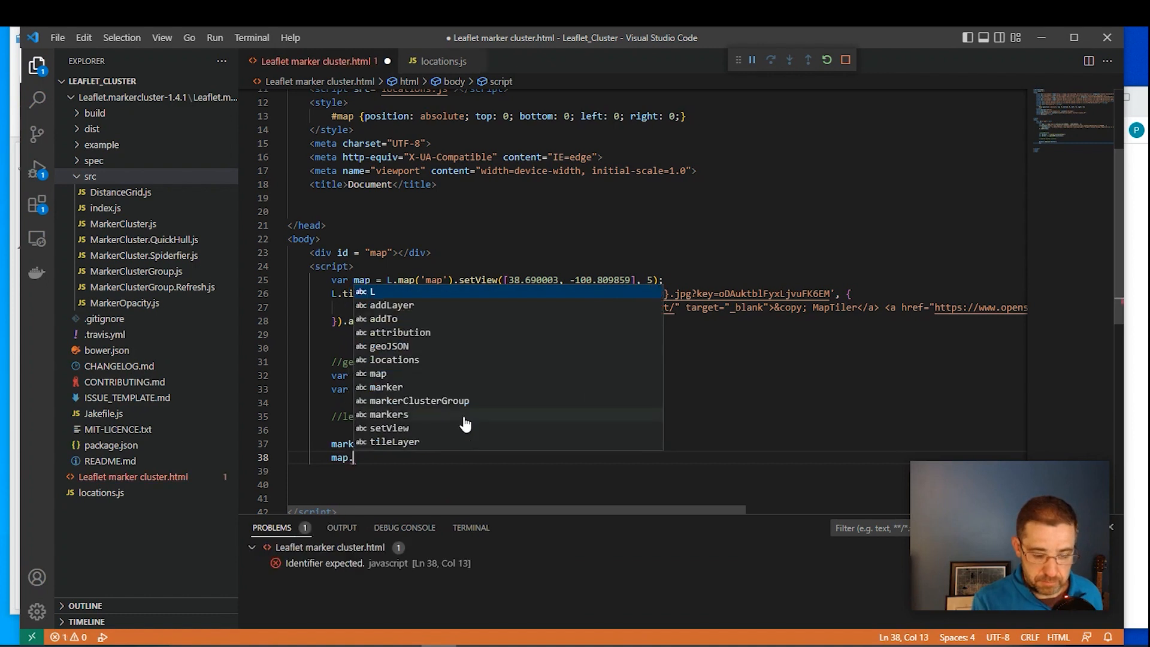
pyautogui.write('addLayer(')
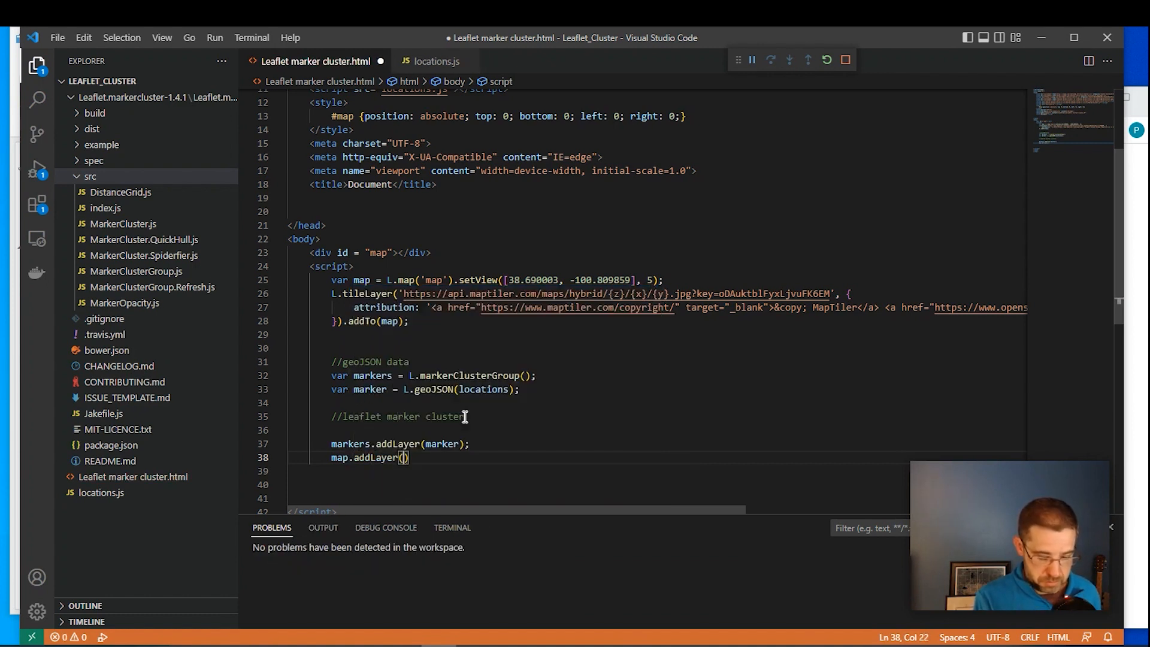
pyautogui.write('markers')
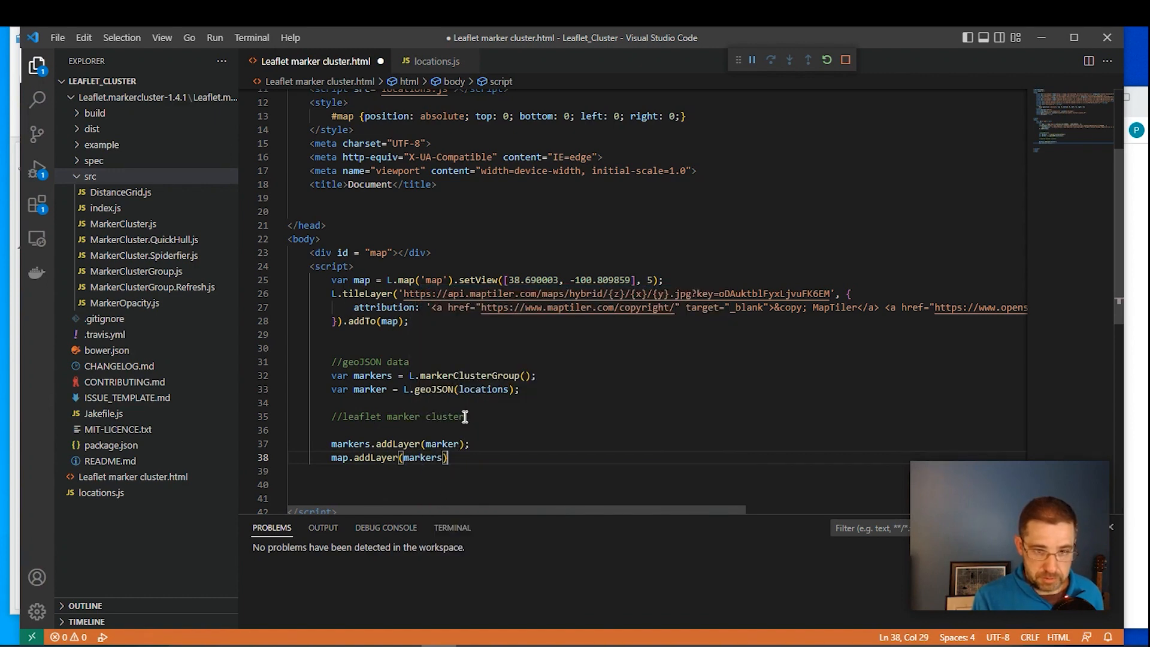
pyautogui.write(';')
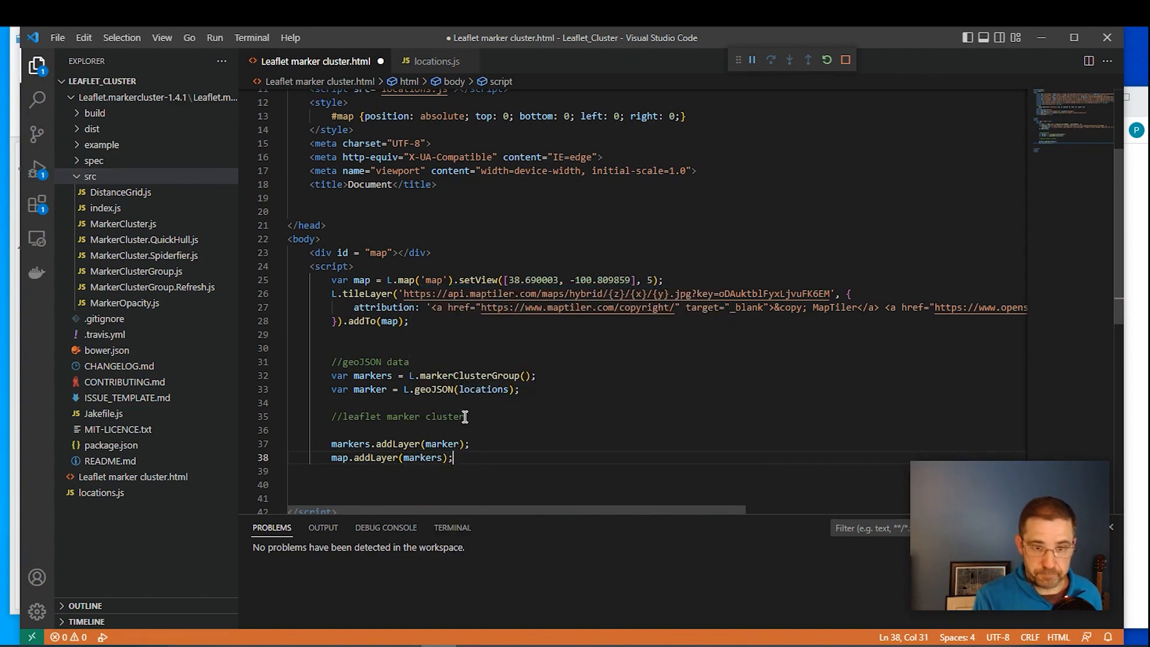
pyautogui.scroll(-3)
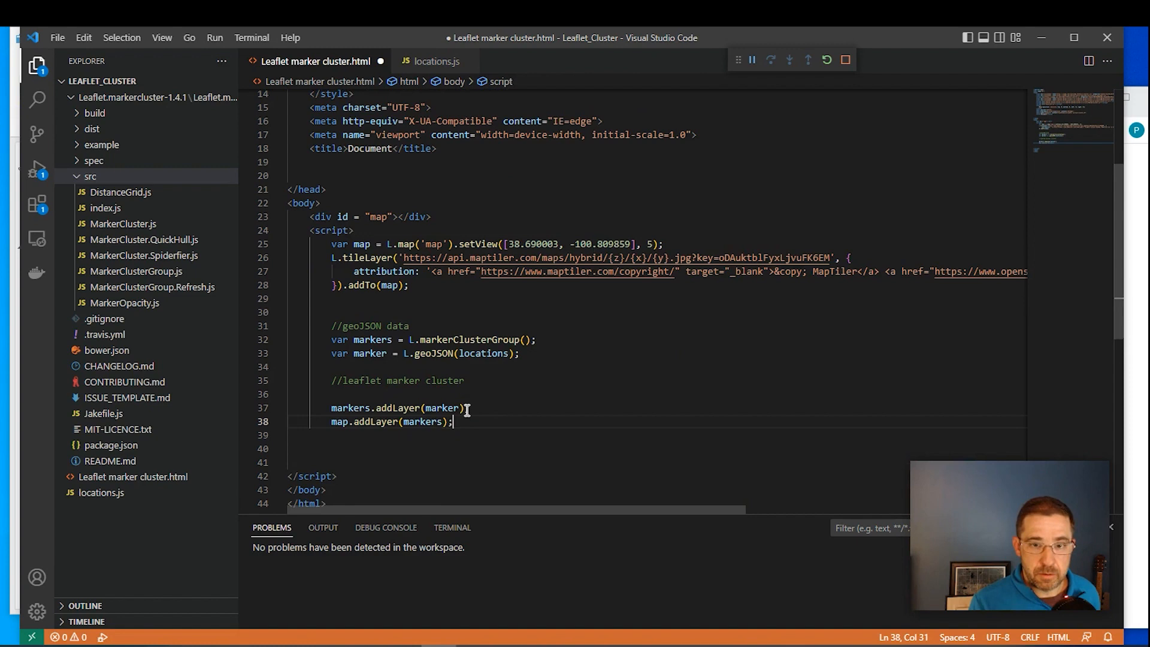
pyautogui.press('ctrl+s')
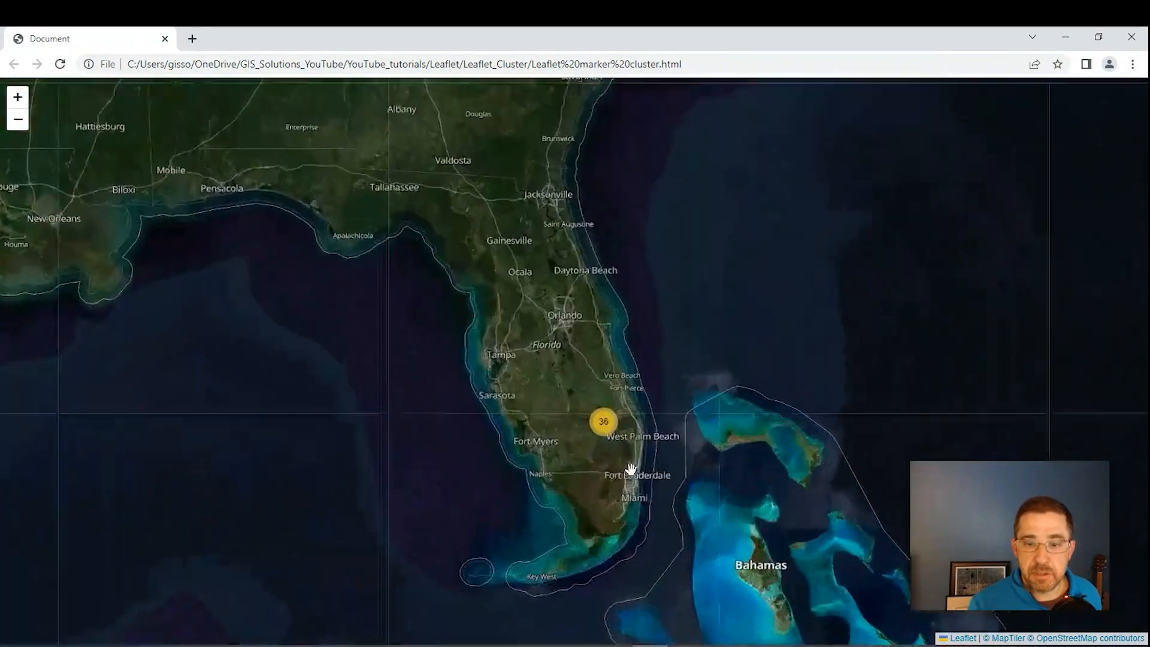
# Click the 36-point Florida cluster on the refreshed page to zoom in and split it.
pyautogui.click(603, 421)
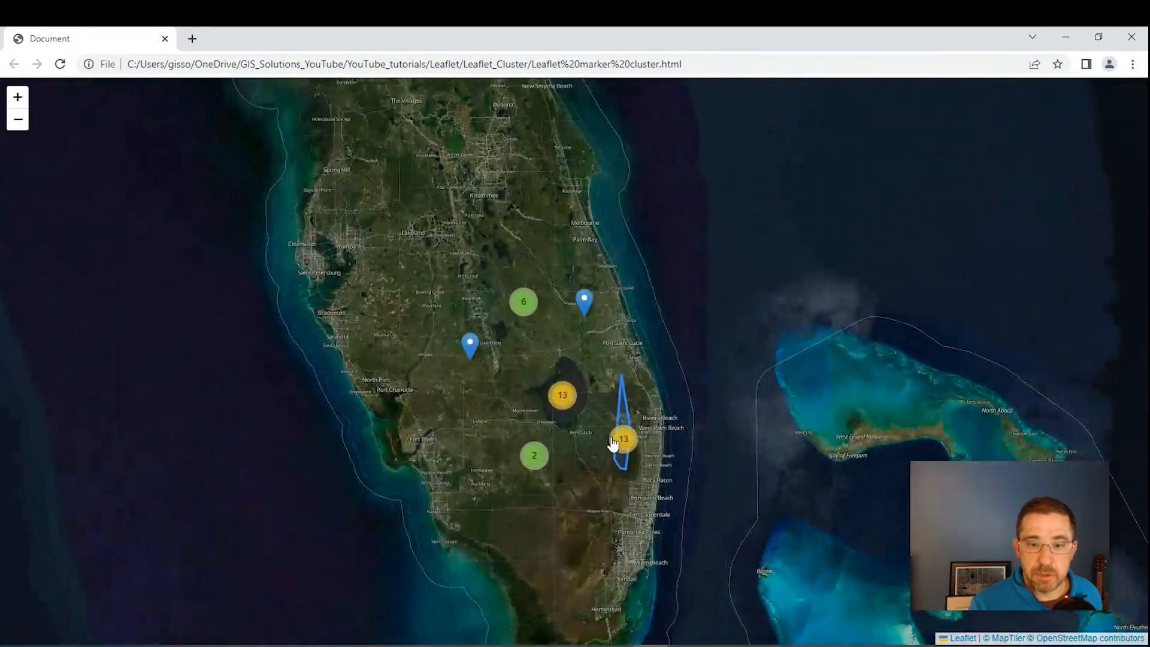